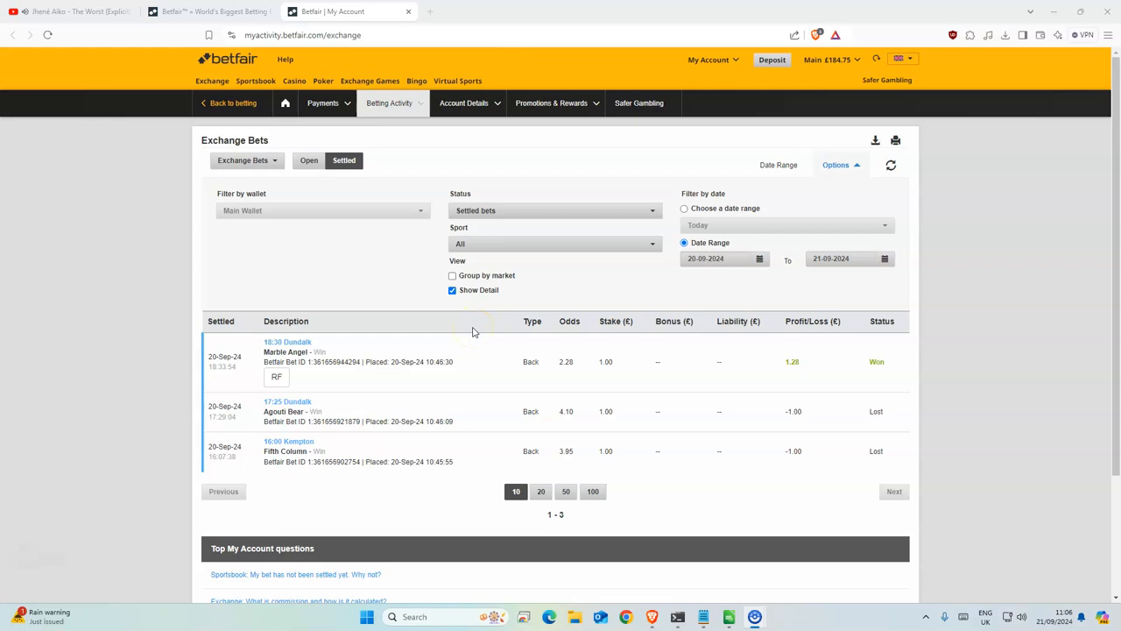
mouse_move(454, 341)
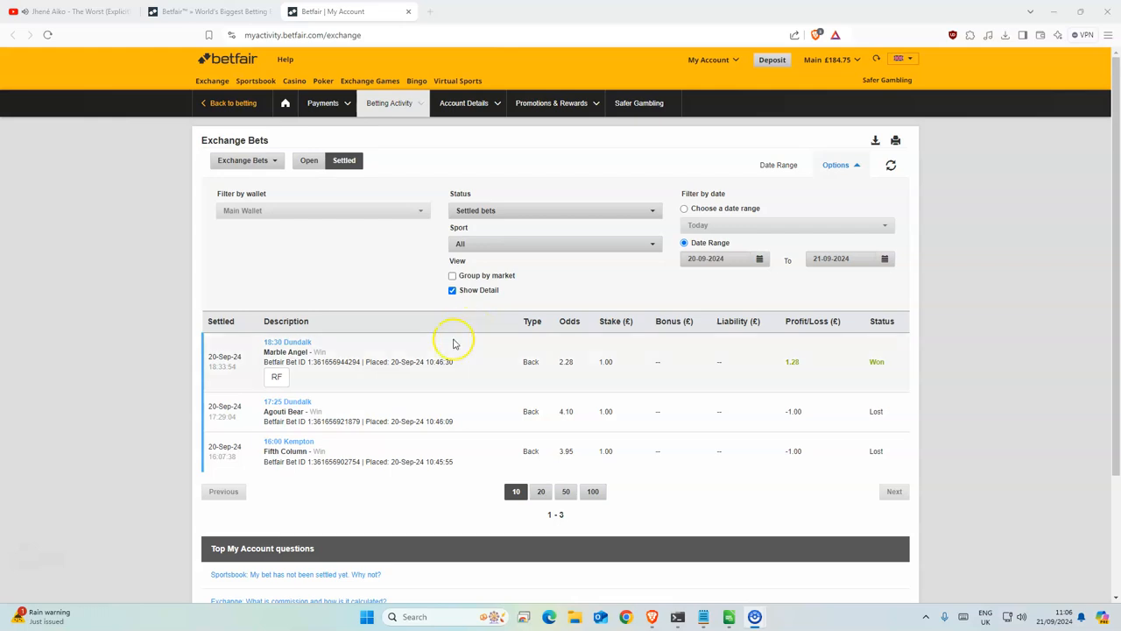
mouse_move(242, 357)
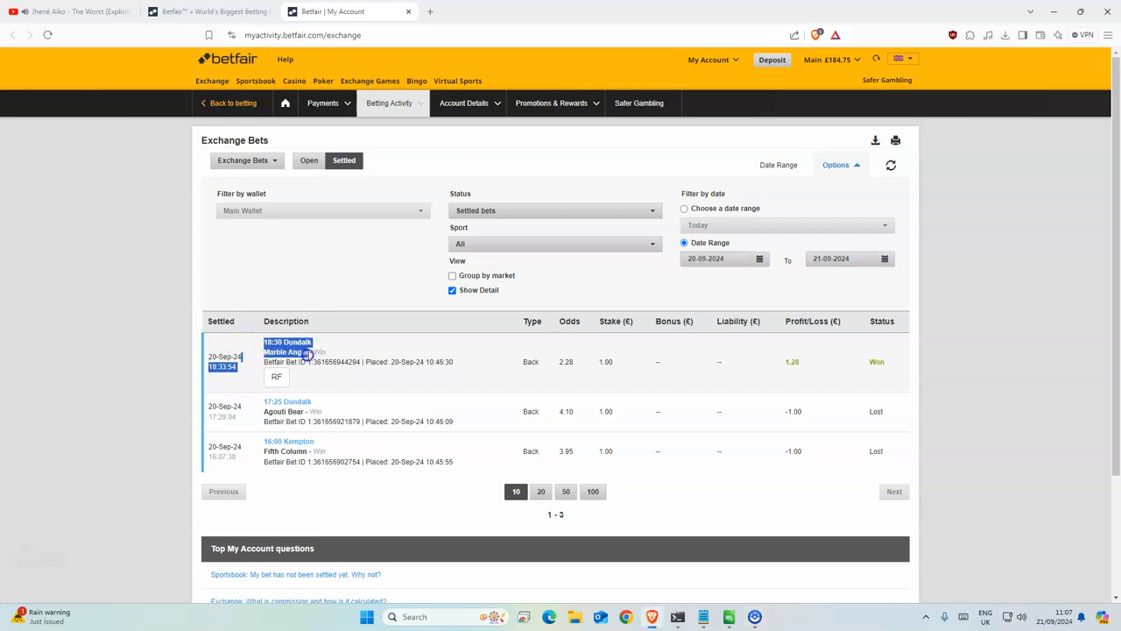
mouse_move(392, 361)
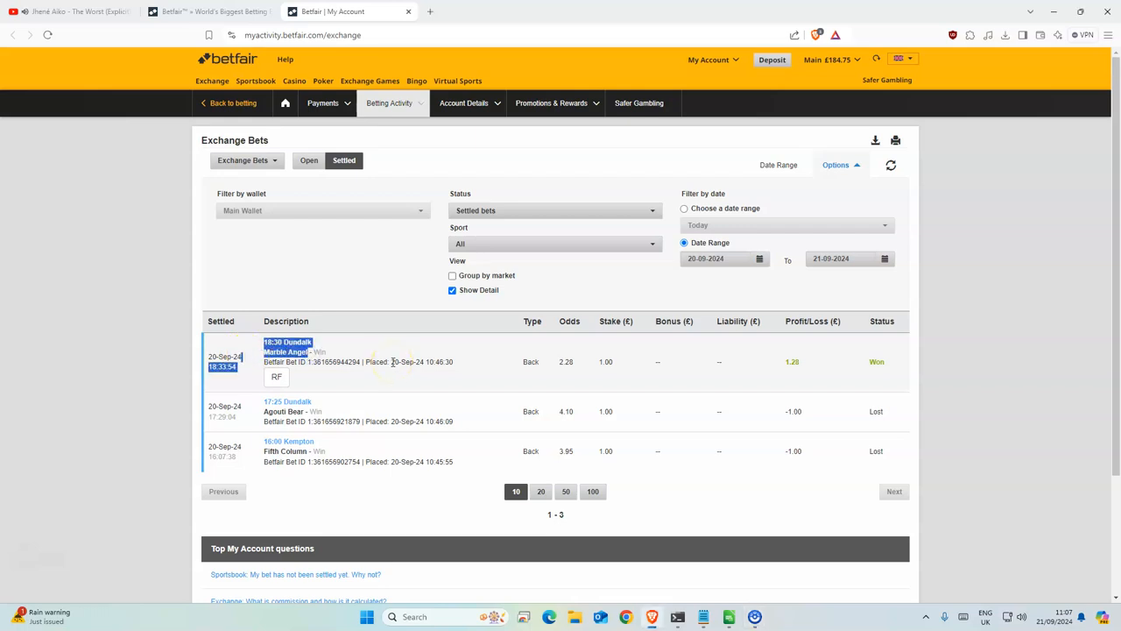
mouse_move(587, 386)
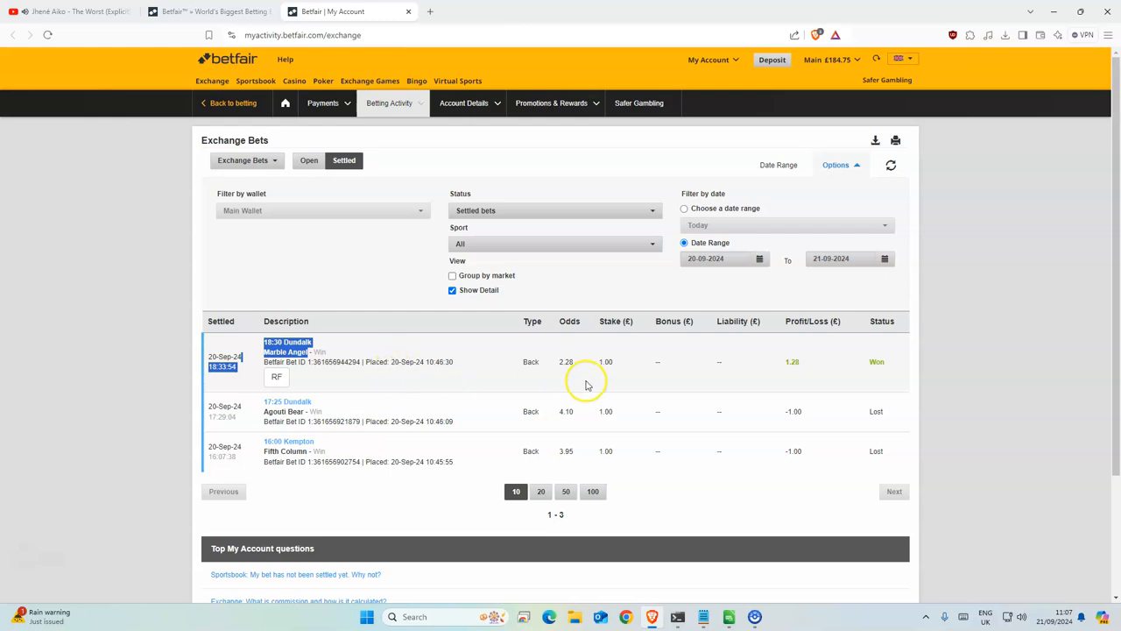
mouse_move(623, 366)
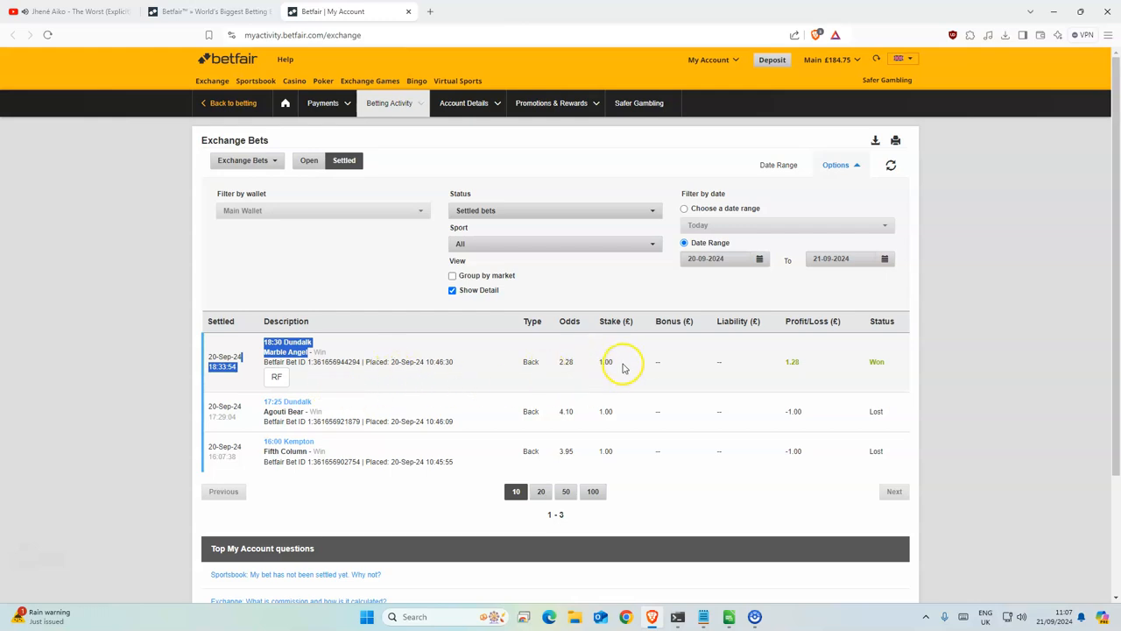
mouse_move(539, 372)
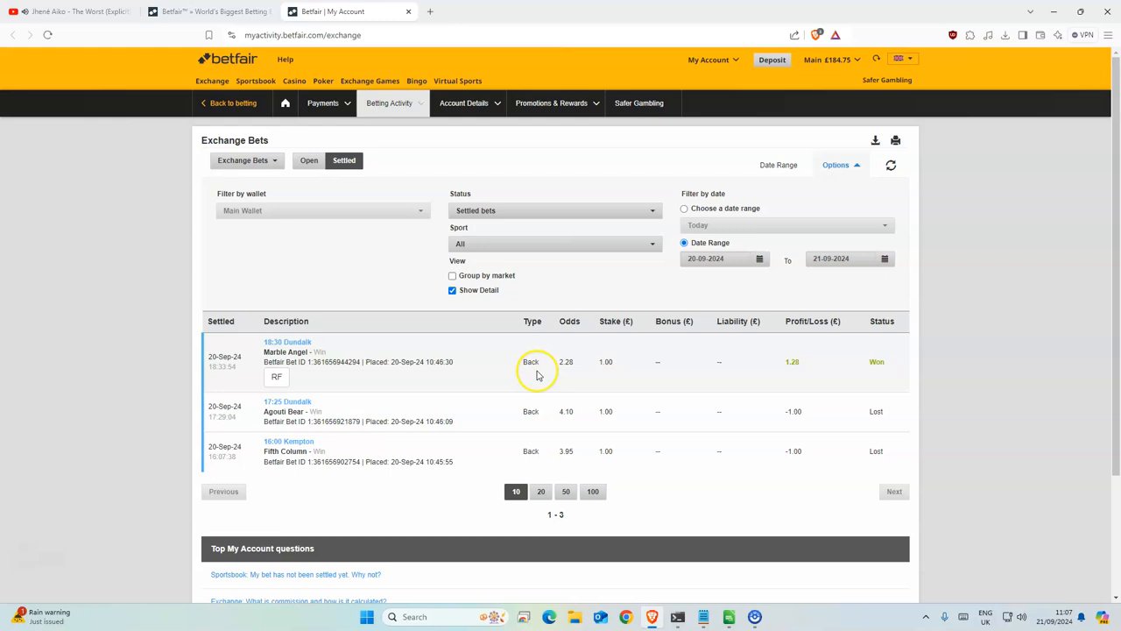
mouse_move(585, 363)
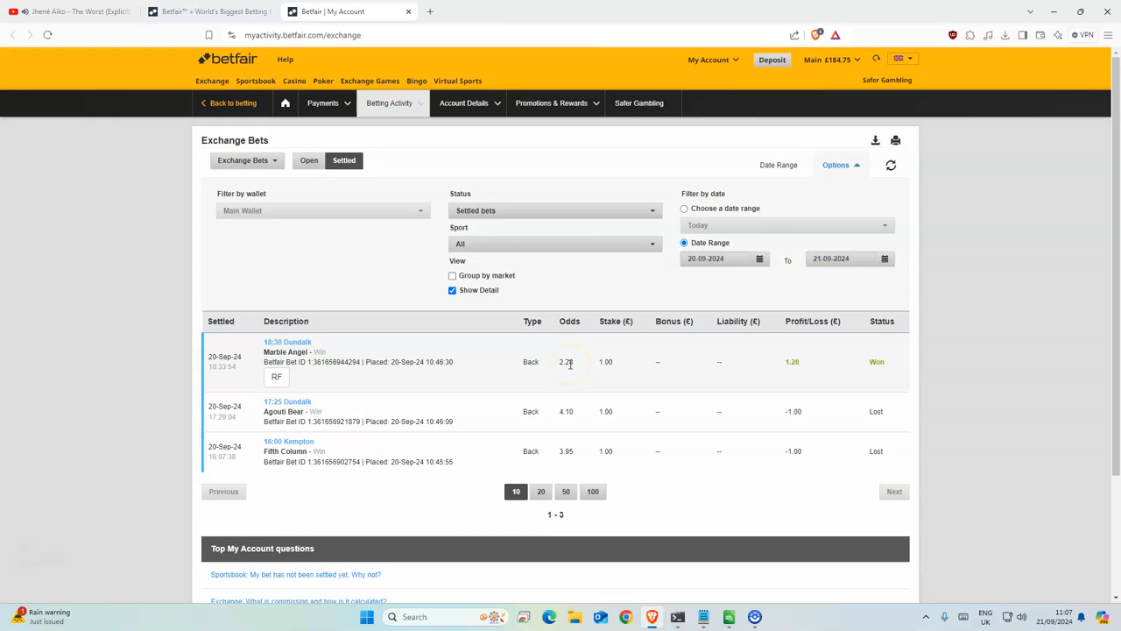
mouse_move(533, 358)
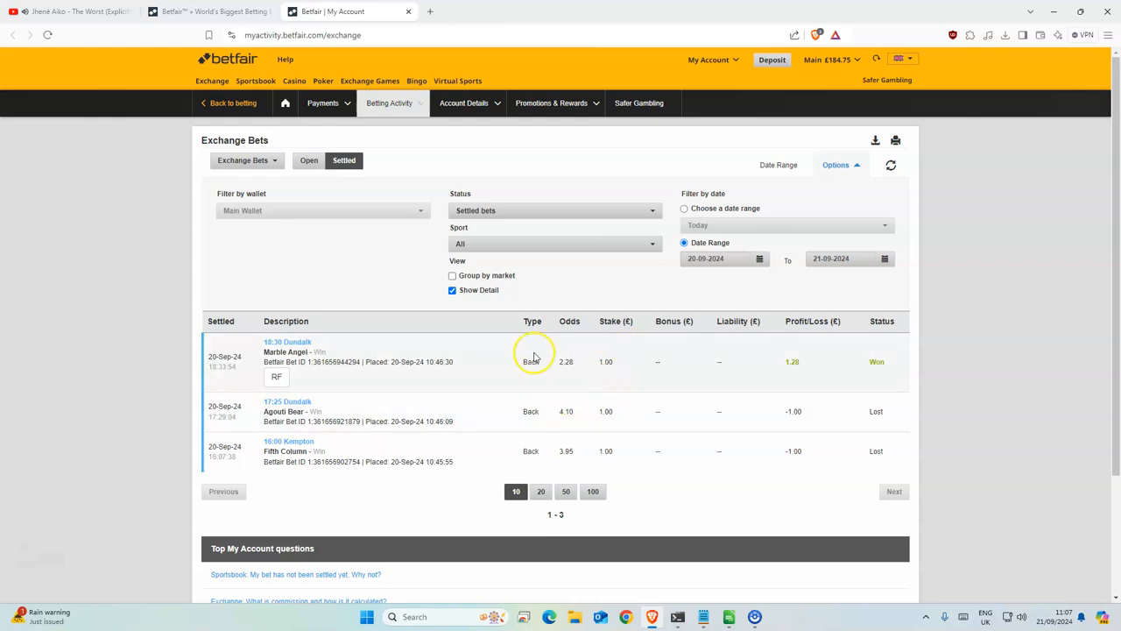
mouse_move(554, 319)
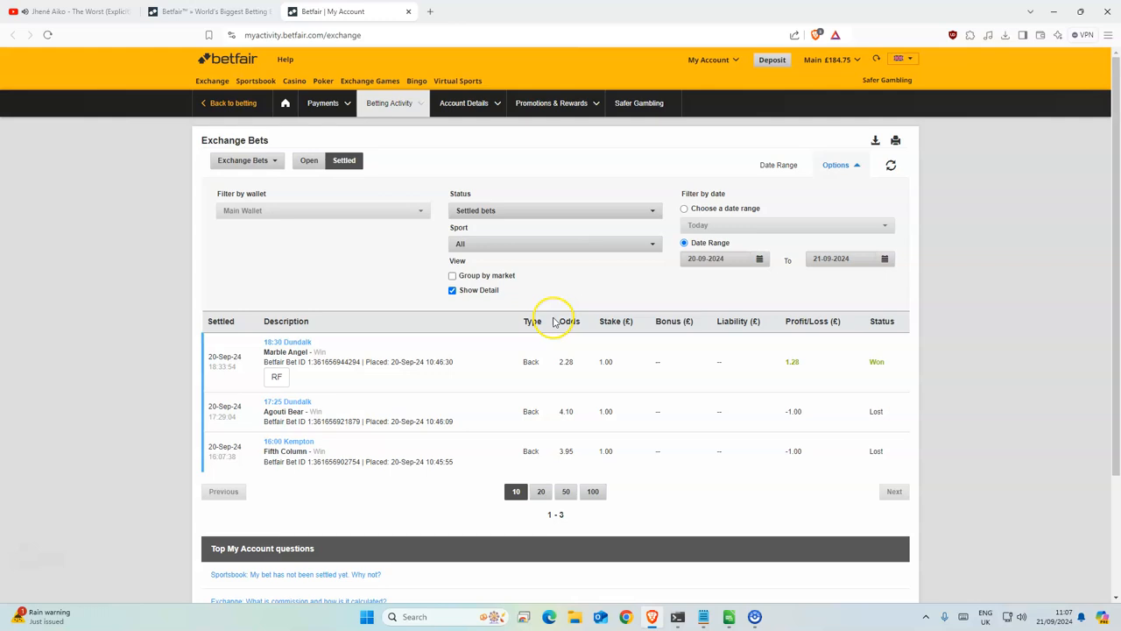
mouse_move(559, 375)
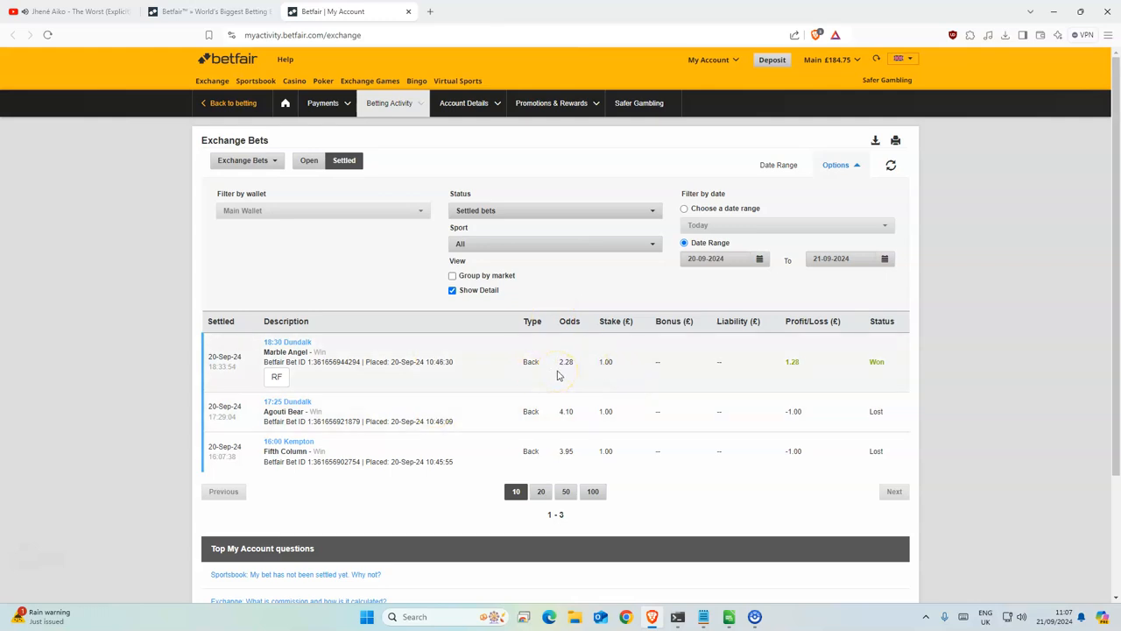
mouse_move(527, 379)
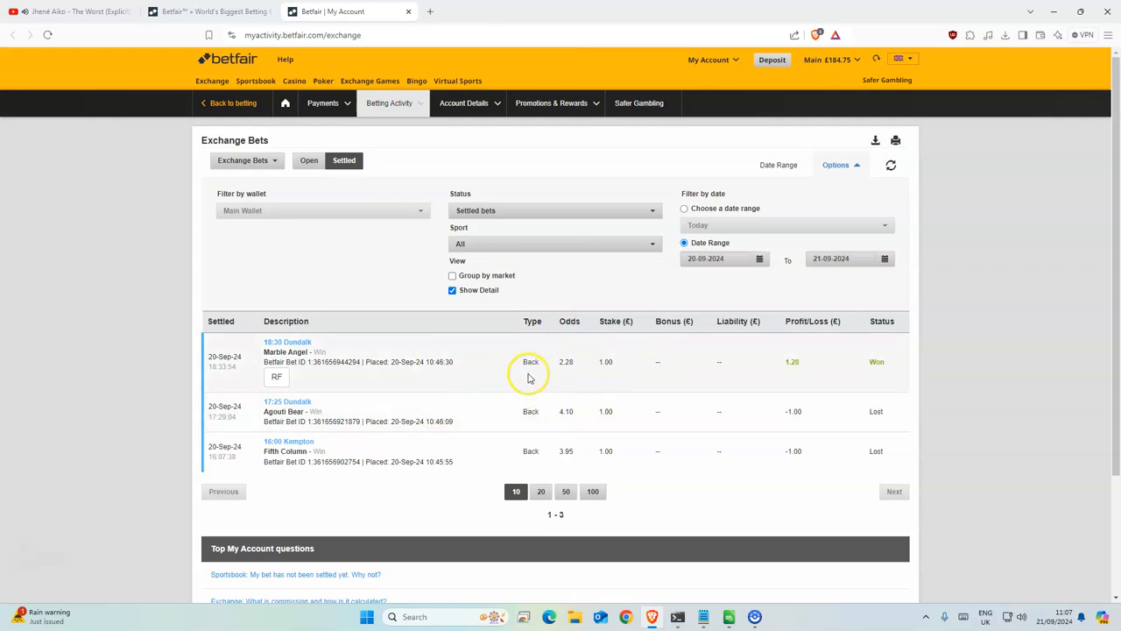
mouse_move(577, 367)
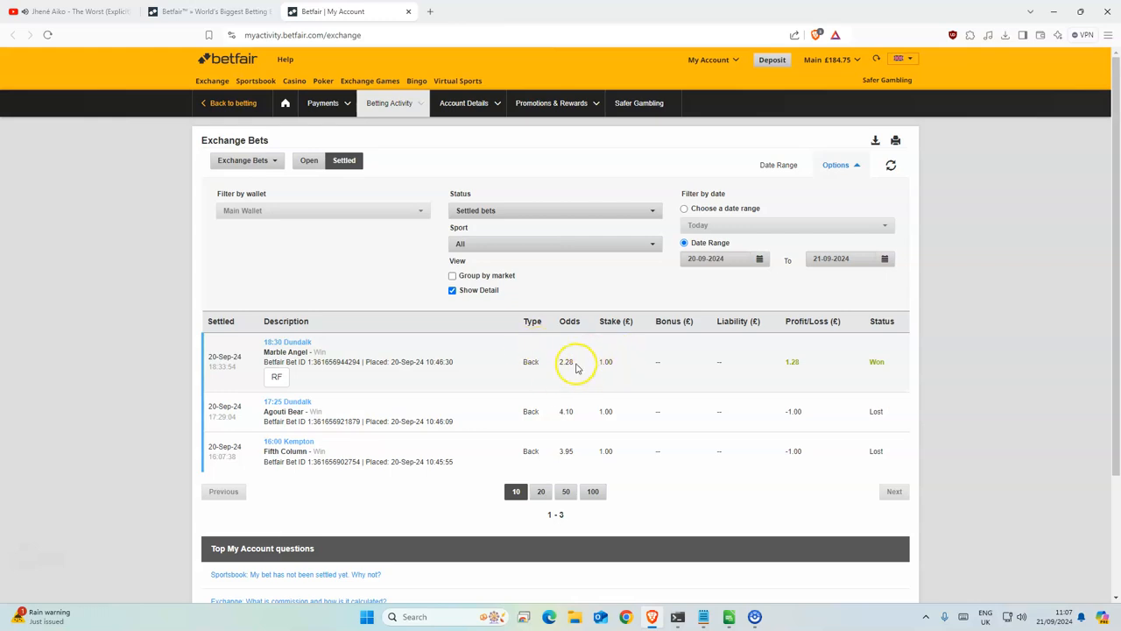
mouse_move(575, 377)
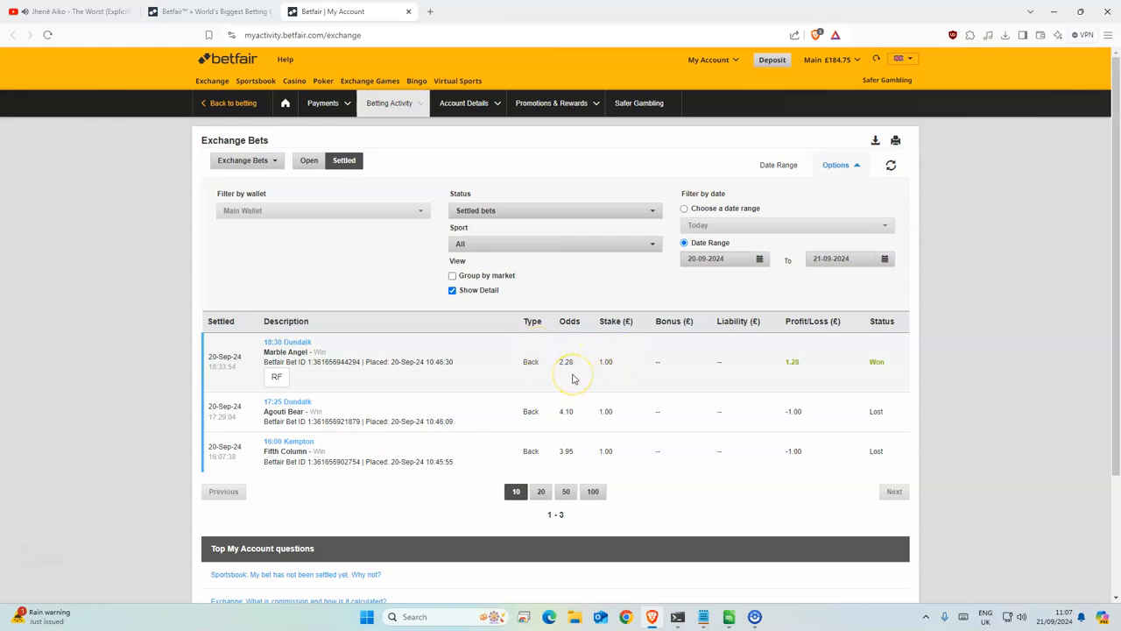
mouse_move(736, 368)
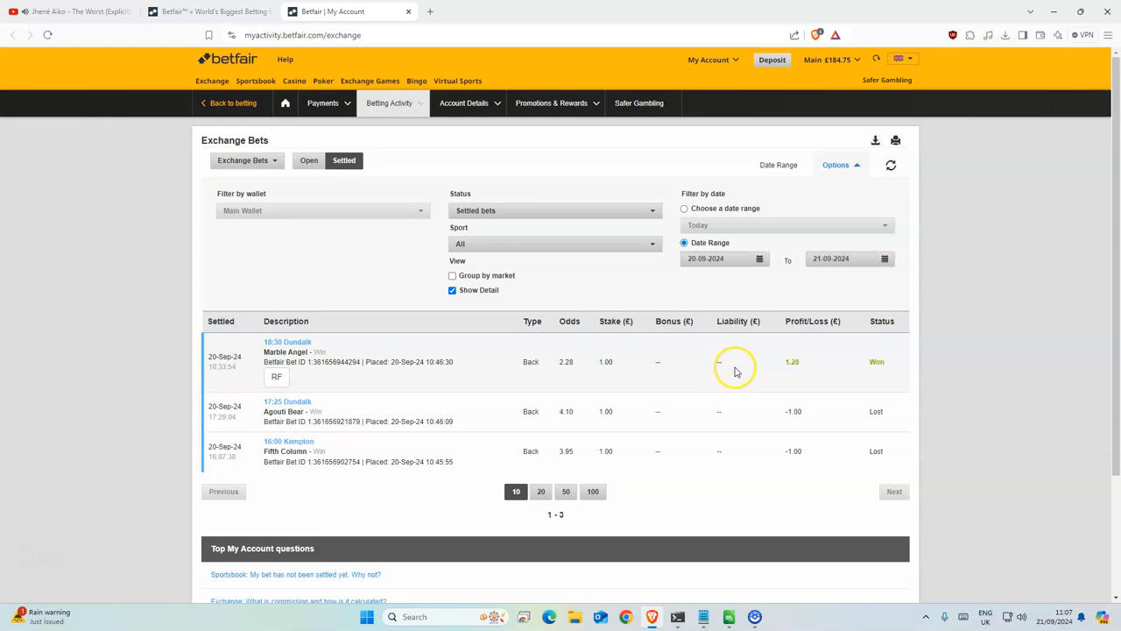
mouse_move(260, 428)
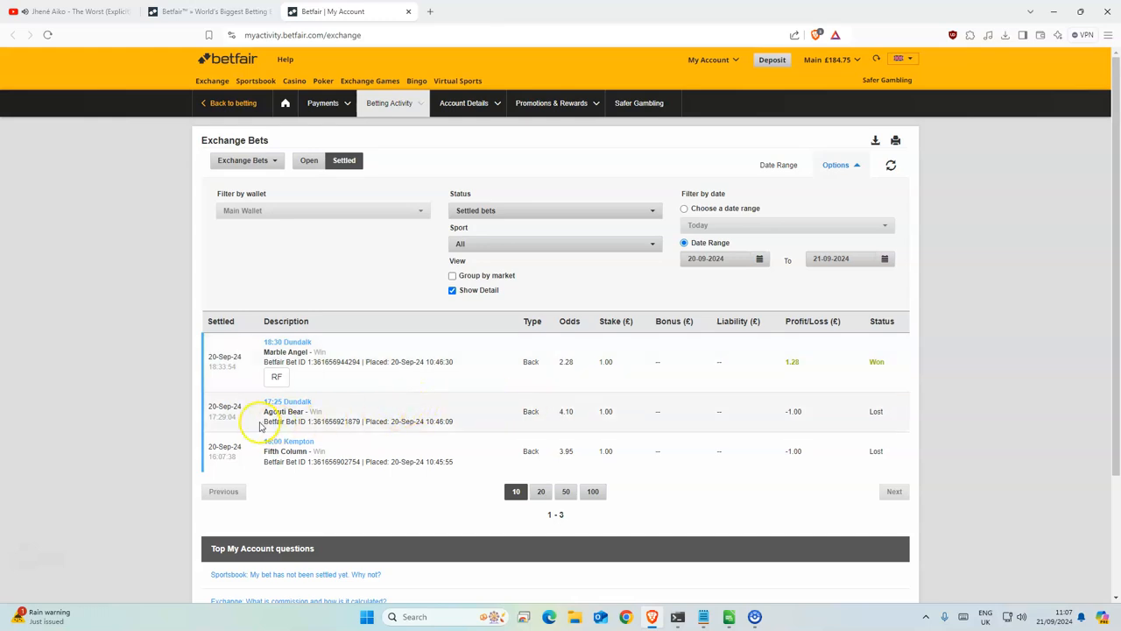
mouse_move(361, 414)
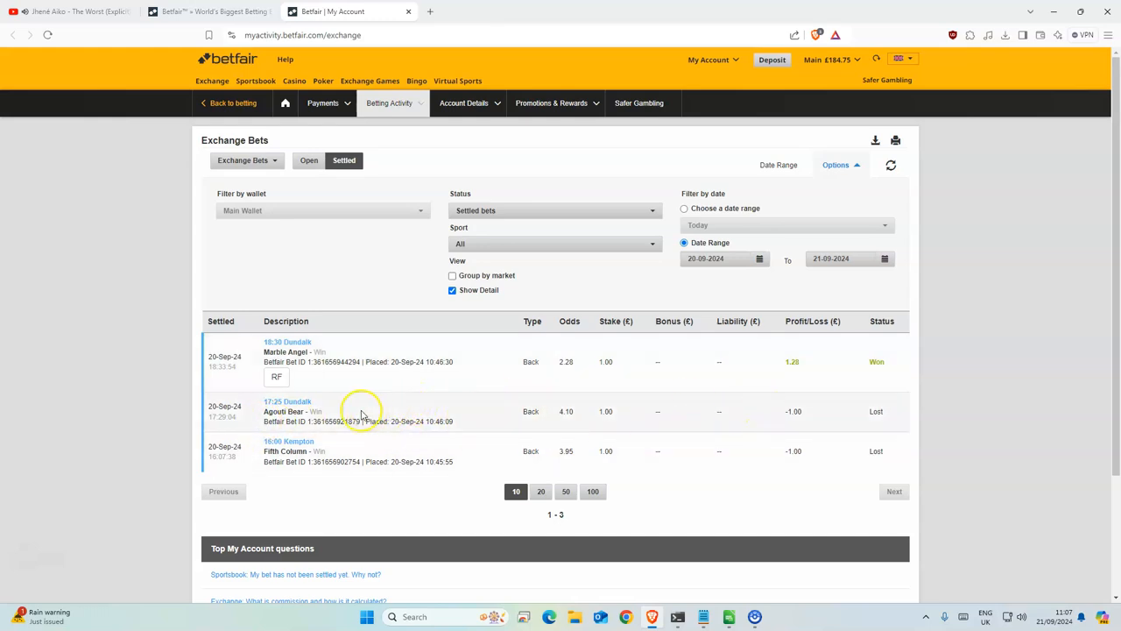
mouse_move(289, 456)
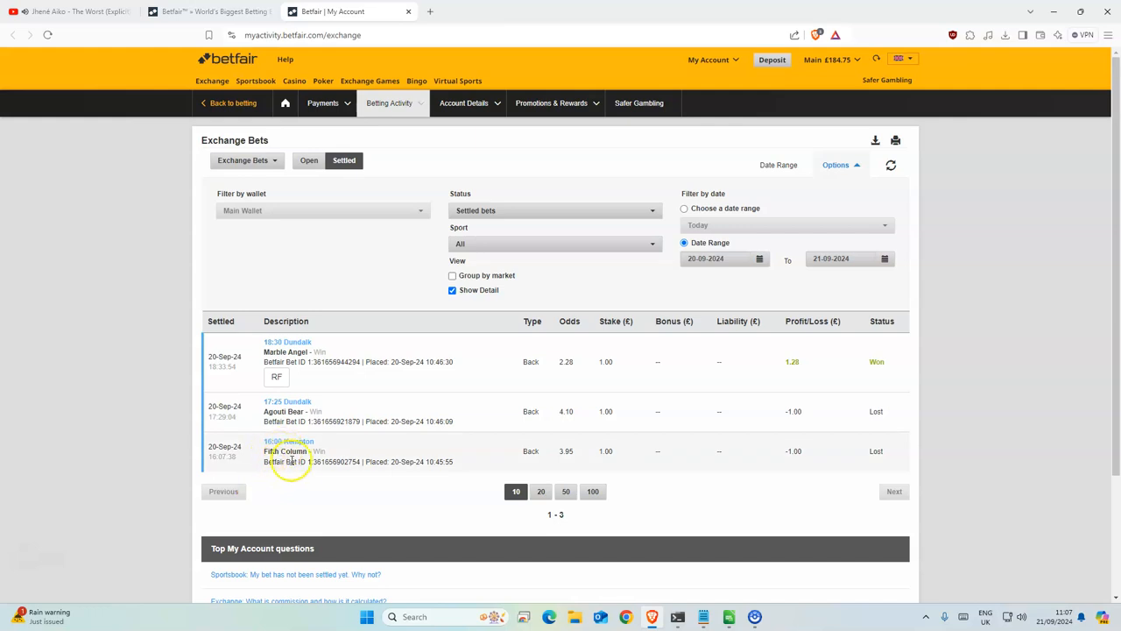
mouse_move(466, 483)
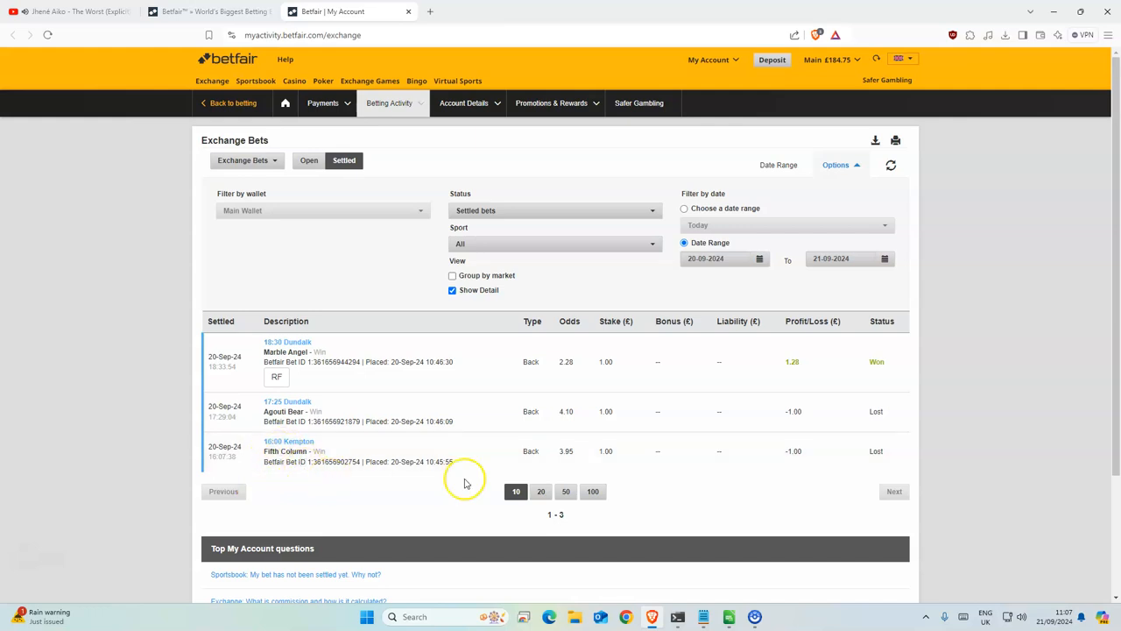
mouse_move(406, 410)
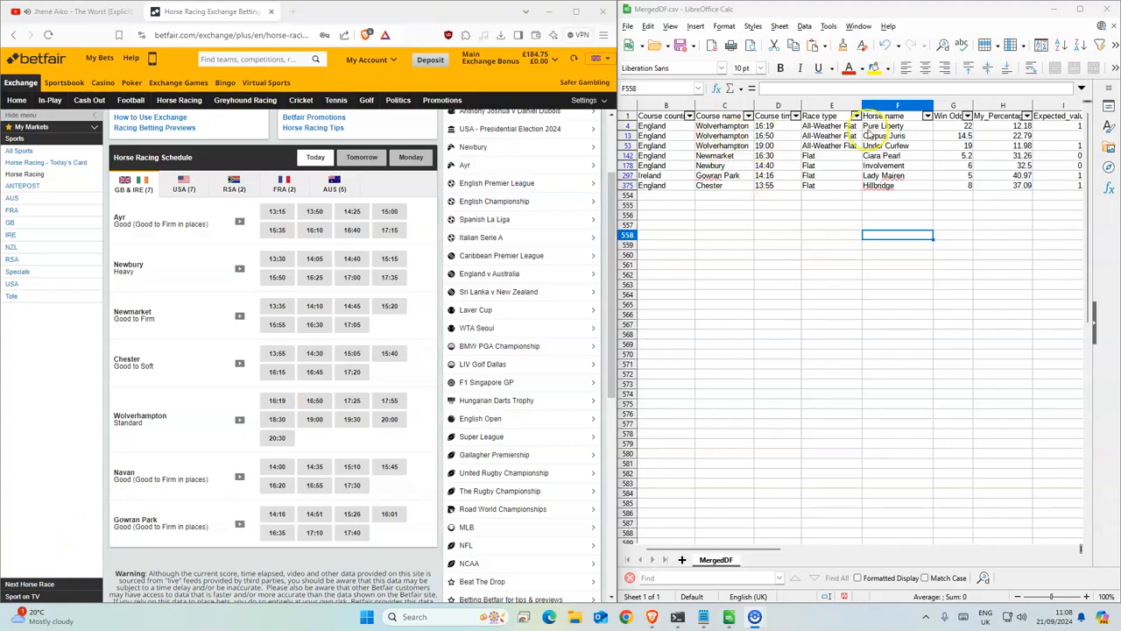
Check the next selection's win odds in the spreadsheet
click(953, 126)
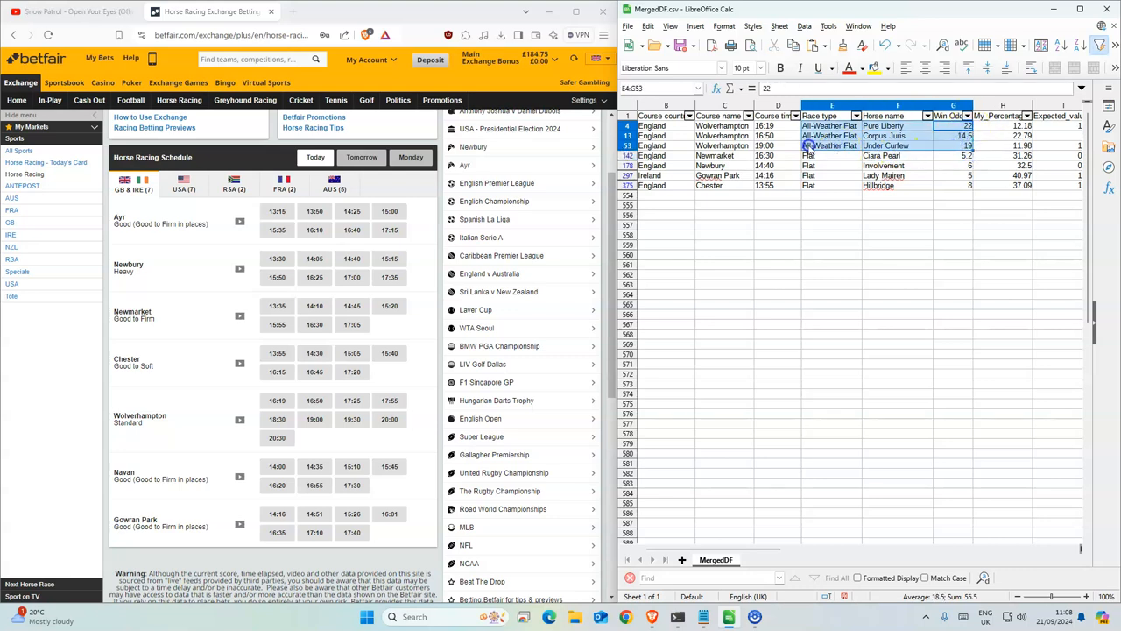
click(954, 154)
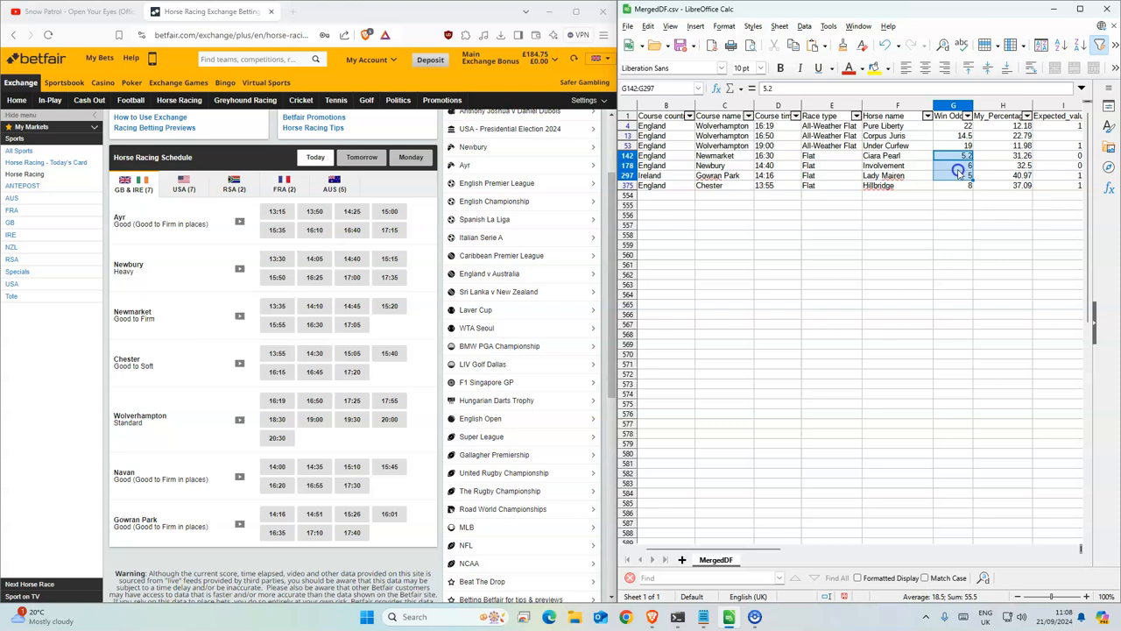
click(897, 205)
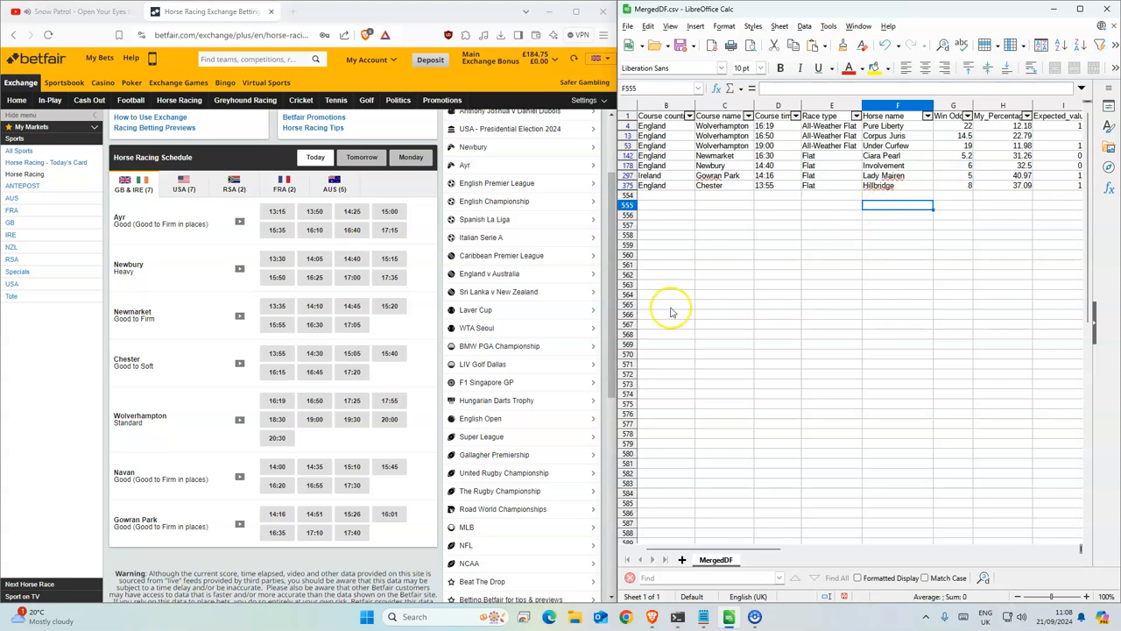
mouse_move(277, 399)
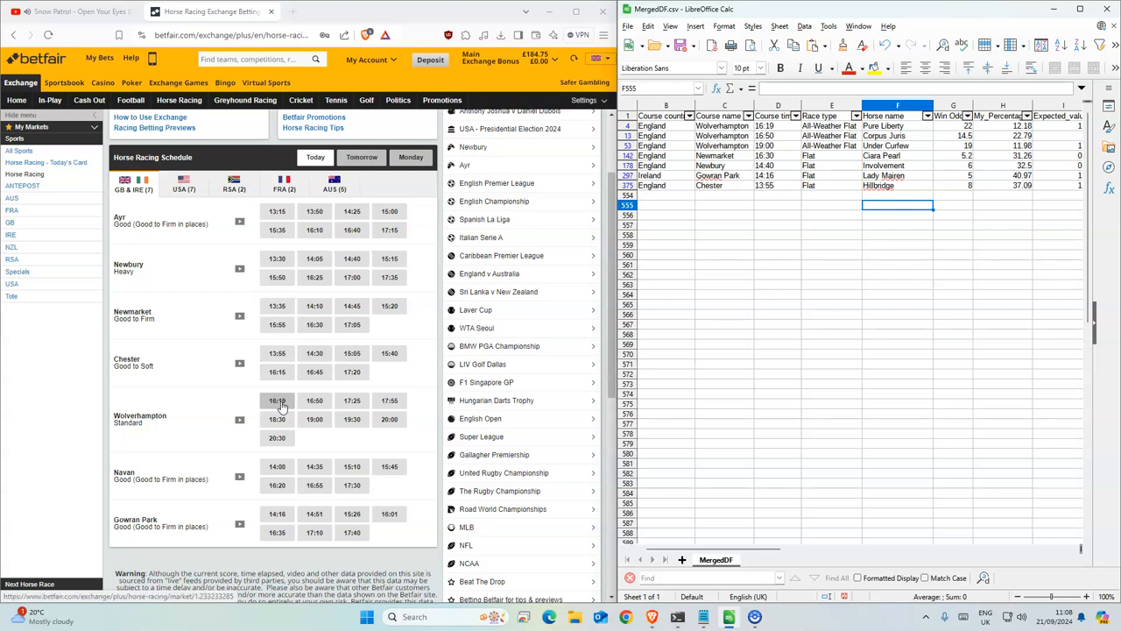
Place a £1 back bet on Pure Liberty in the 16:19 Wolverhampton market, then note Corpus Juris as next
click(277, 399)
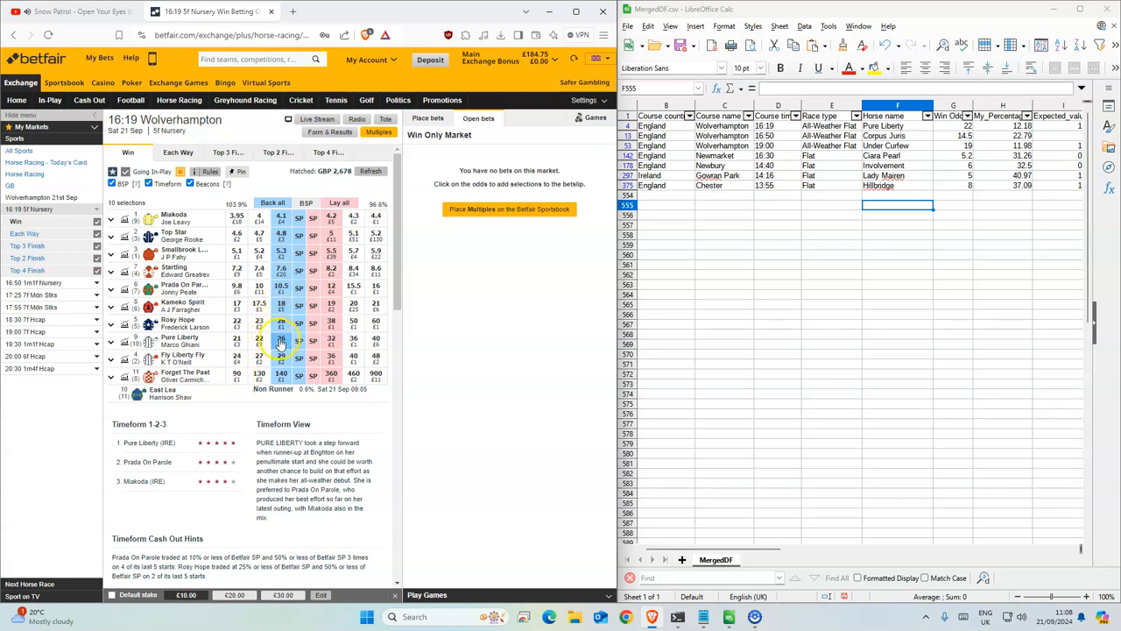
click(280, 340)
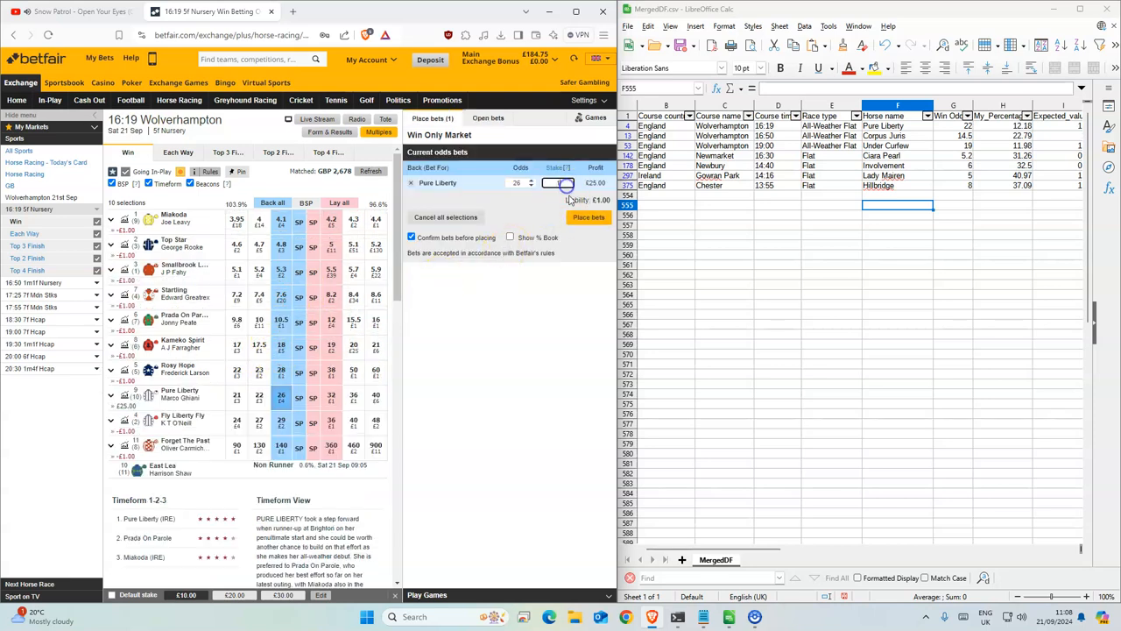
click(589, 218)
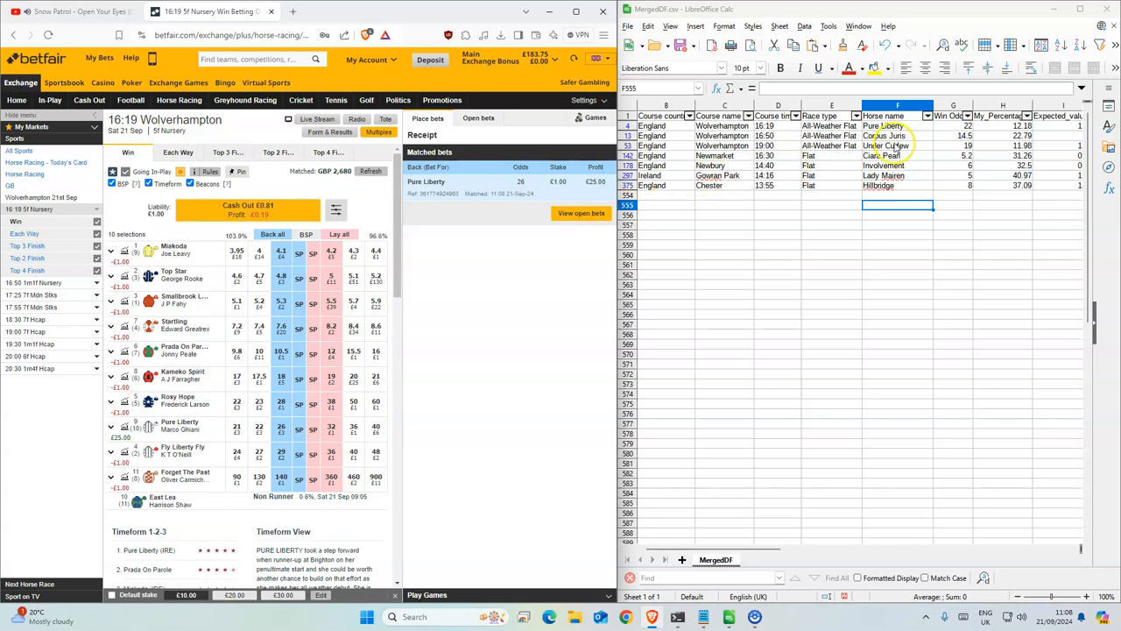
click(898, 137)
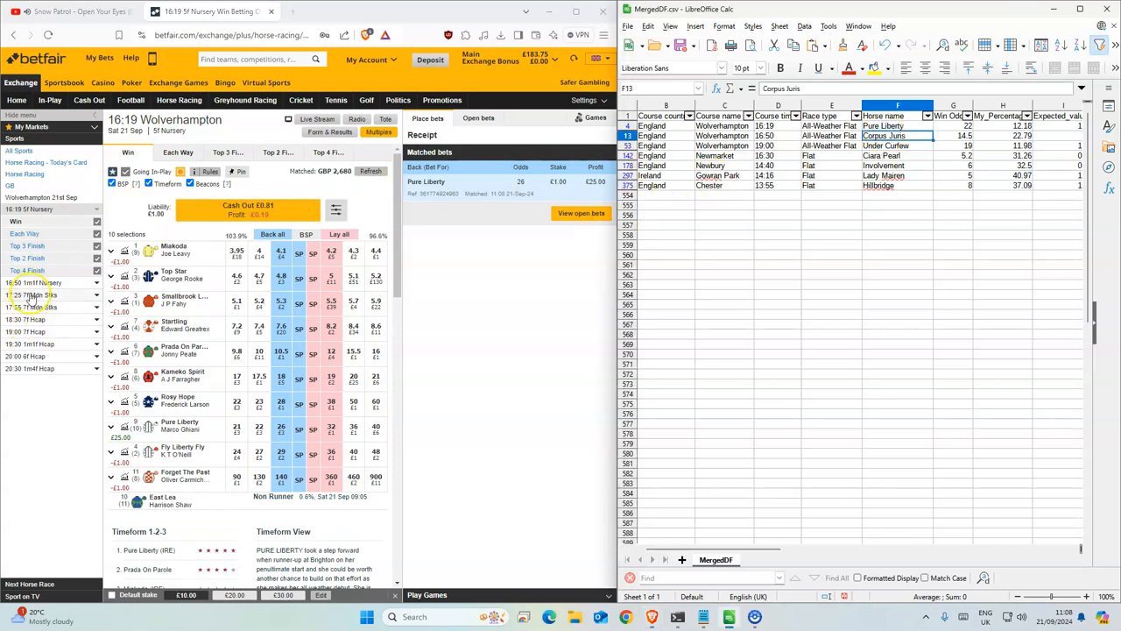
Place a £1 back bet on Corpus Juris in the 16:50 Wolverhampton win market
click(35, 296)
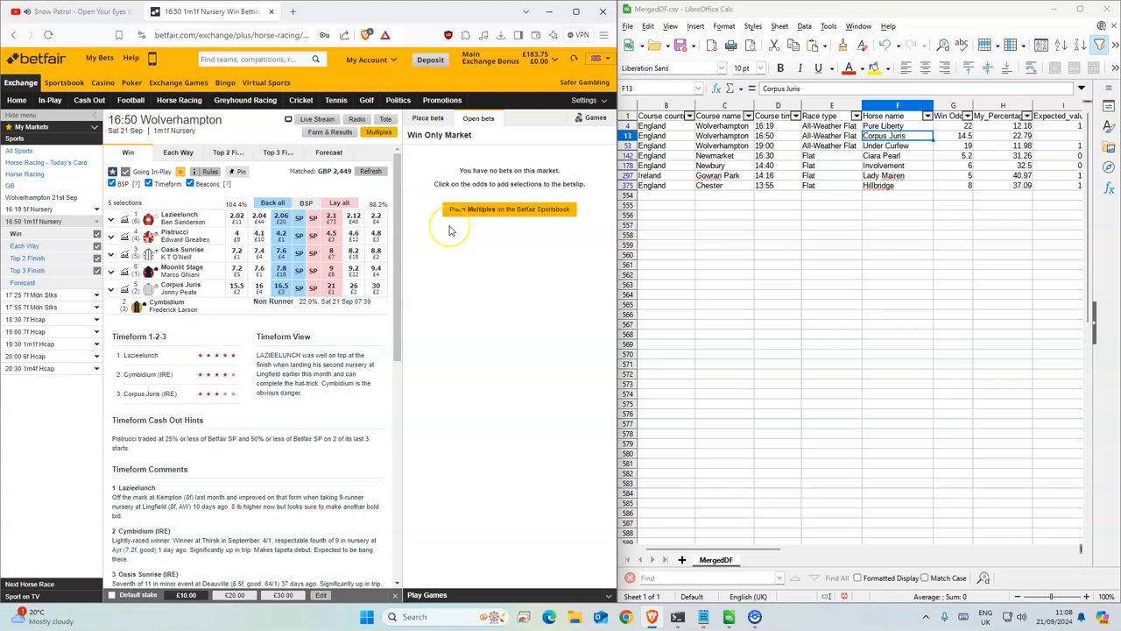
mouse_move(306, 253)
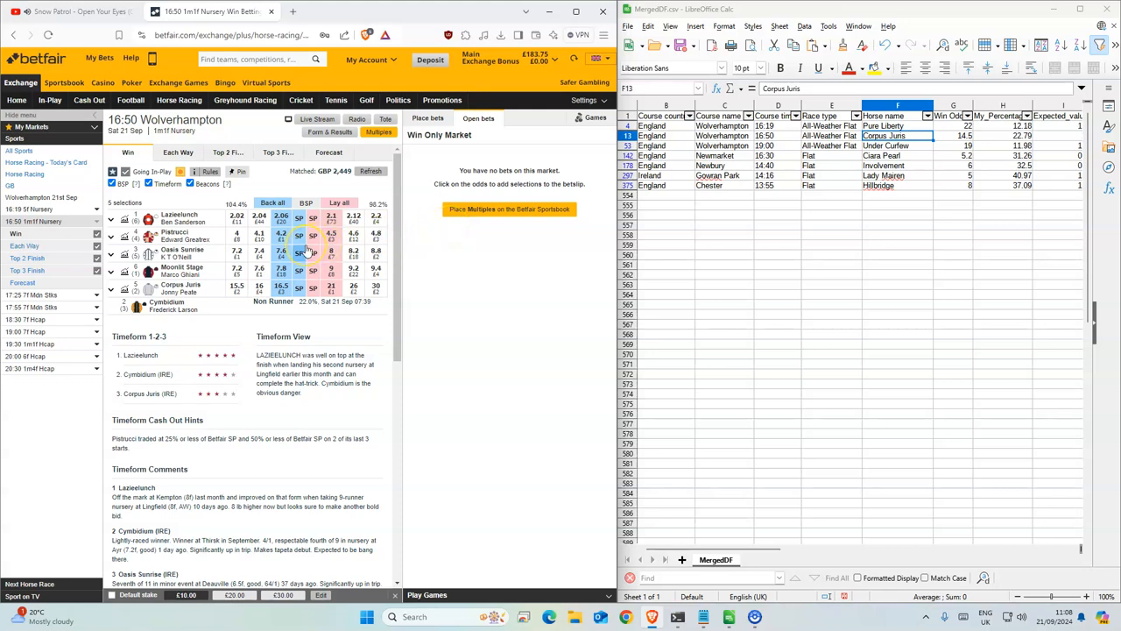
mouse_move(277, 301)
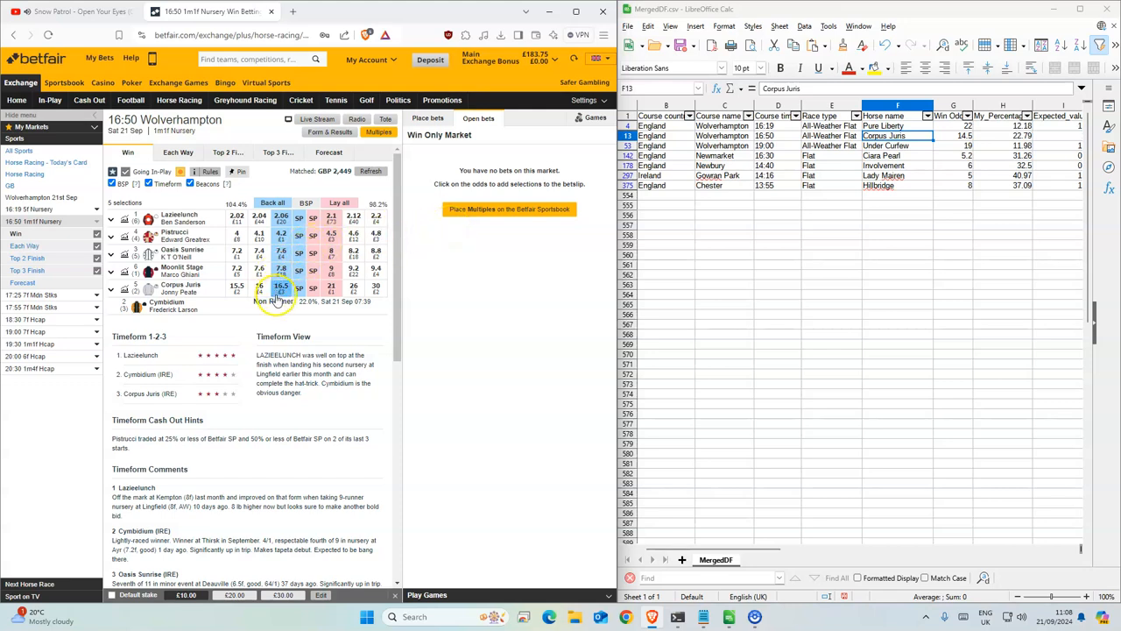
click(281, 287)
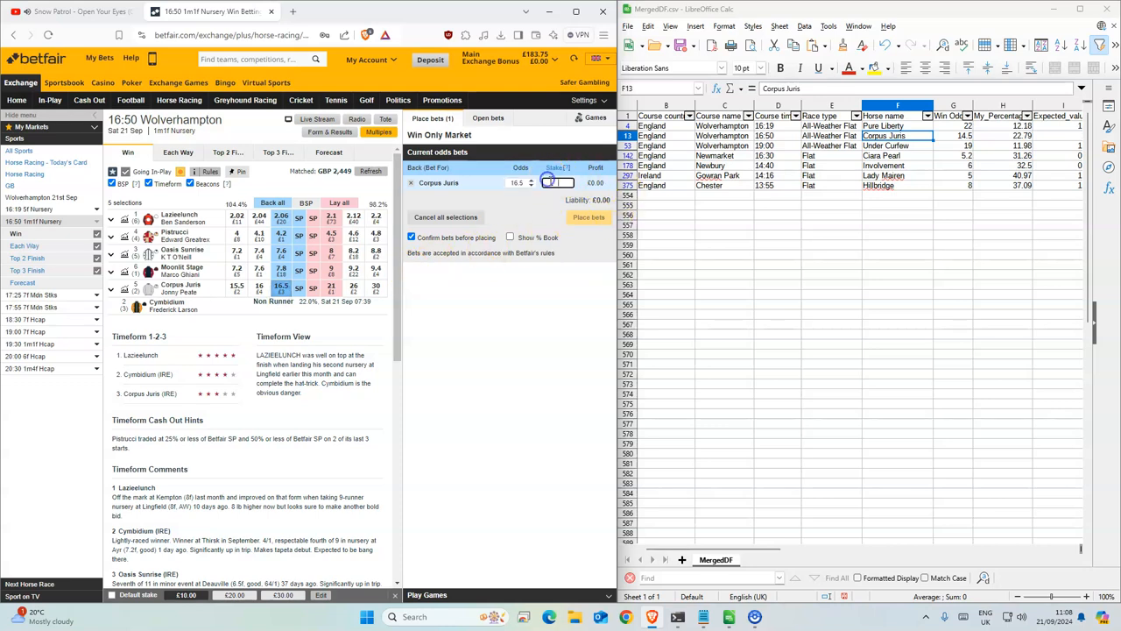
click(588, 217)
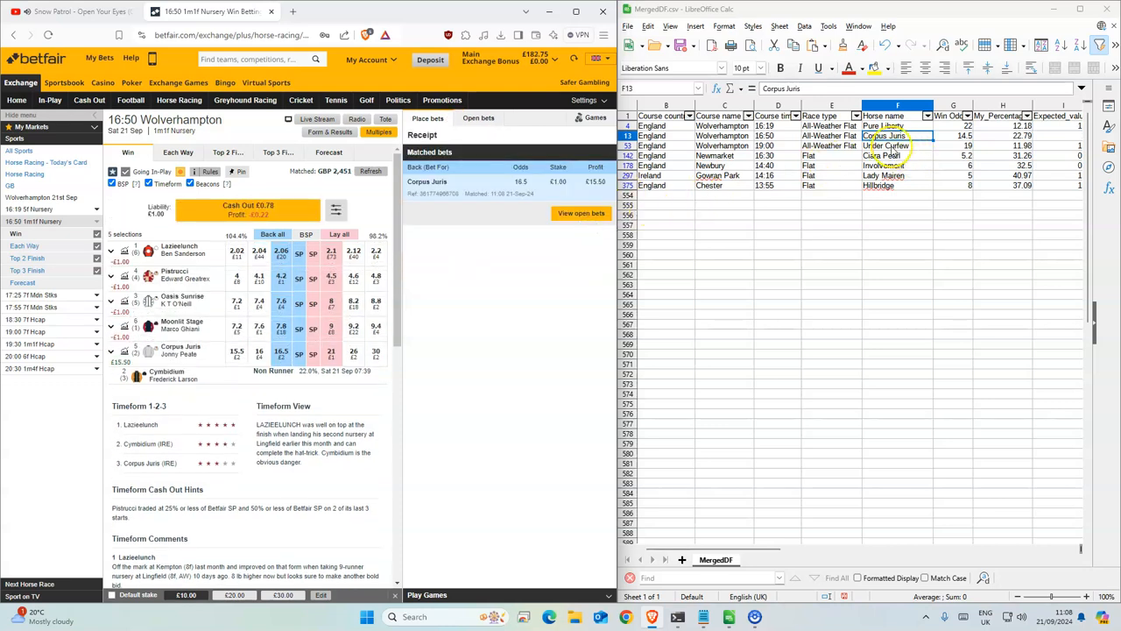
Look up Under Coffee in the spreadsheet and open the 19:00 Wolverhampton market
click(885, 145)
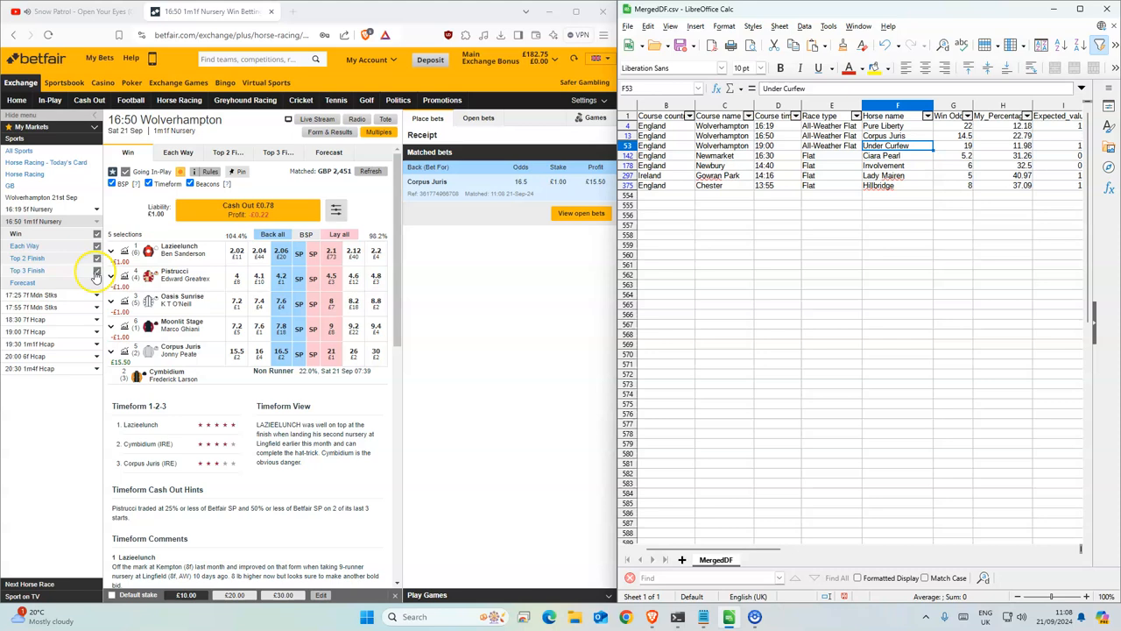
click(96, 273)
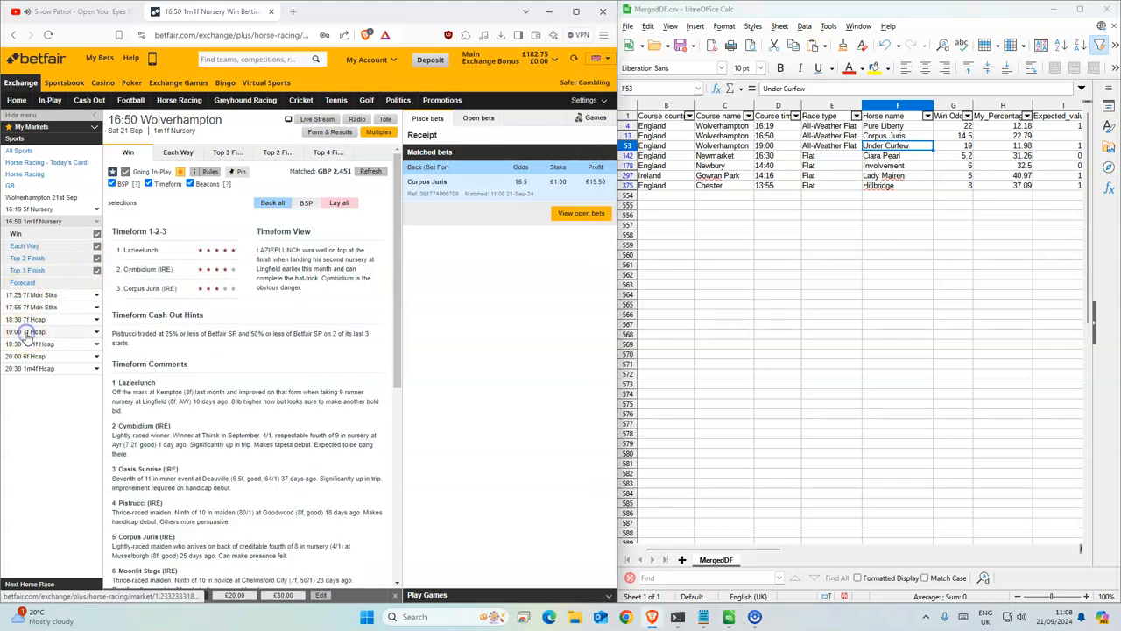
click(28, 331)
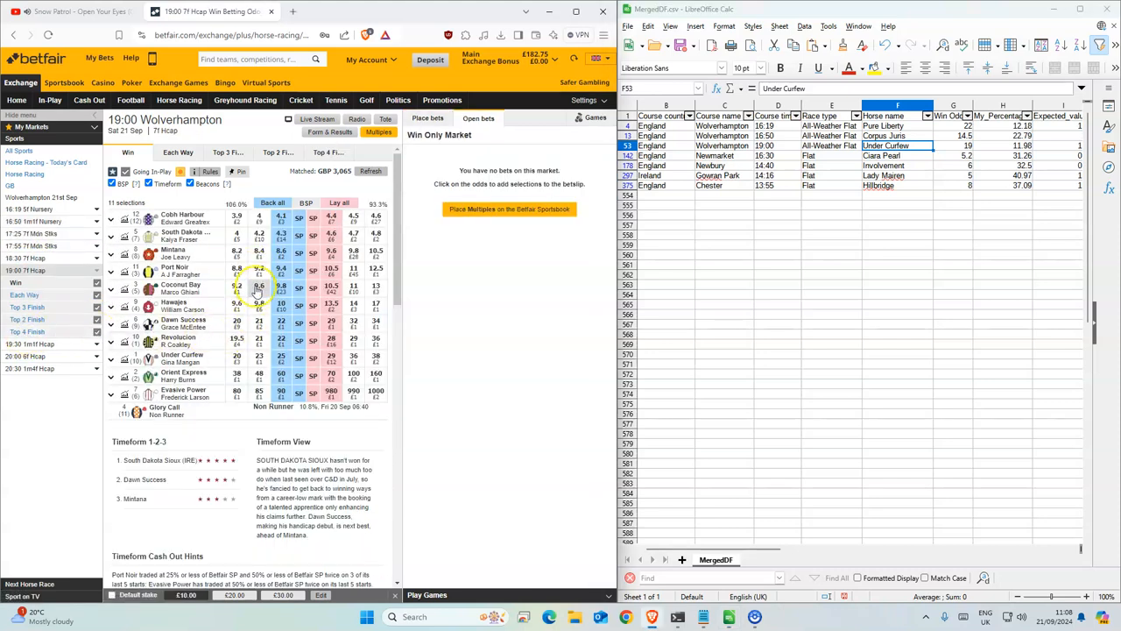
Place and confirm a £1 back bet on Under Coffee, returning to today's racing schedule
click(281, 357)
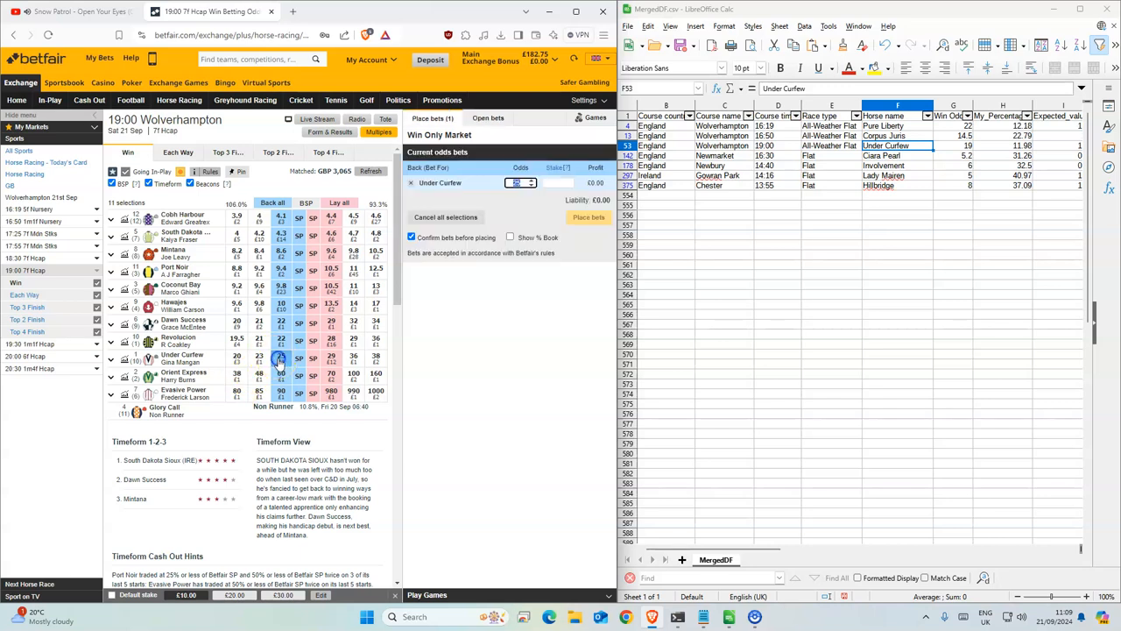
click(589, 219)
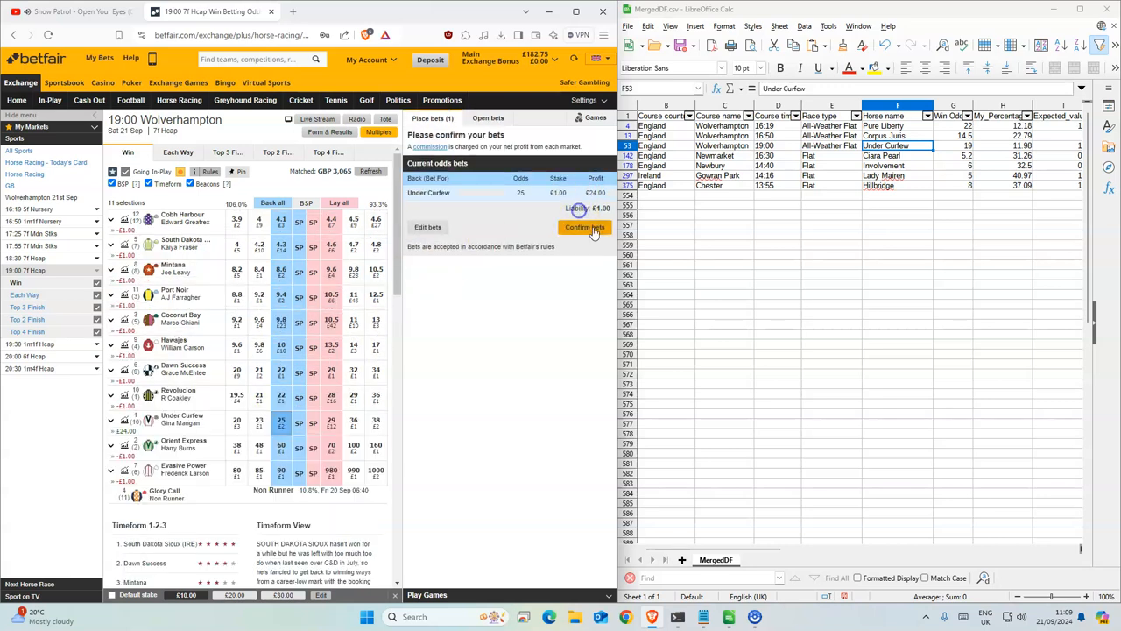
click(585, 228)
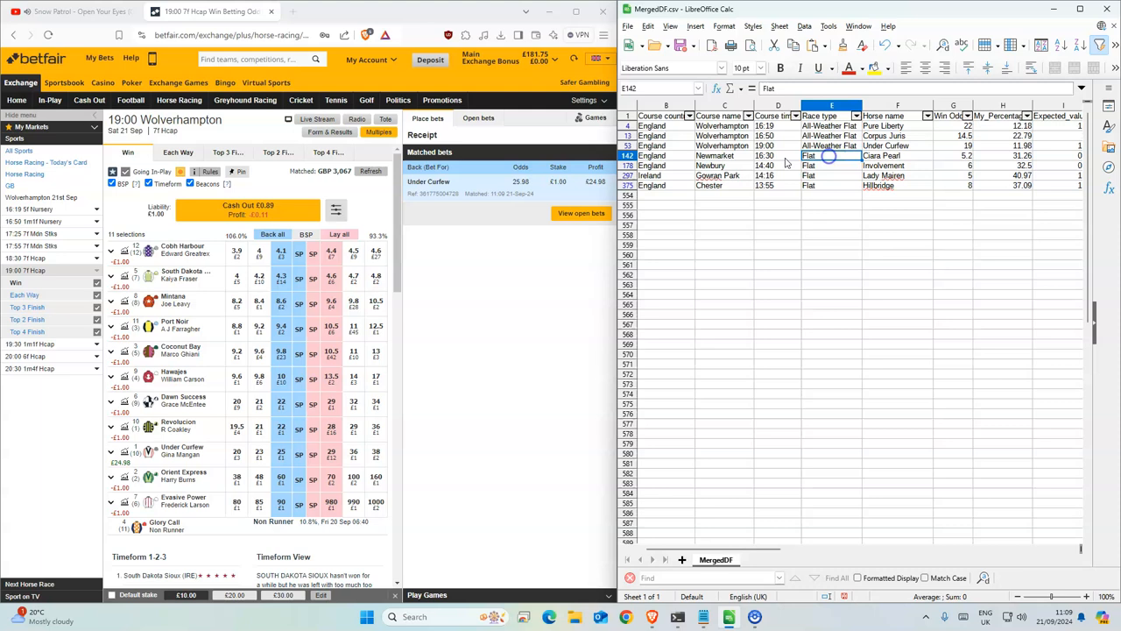
click(179, 98)
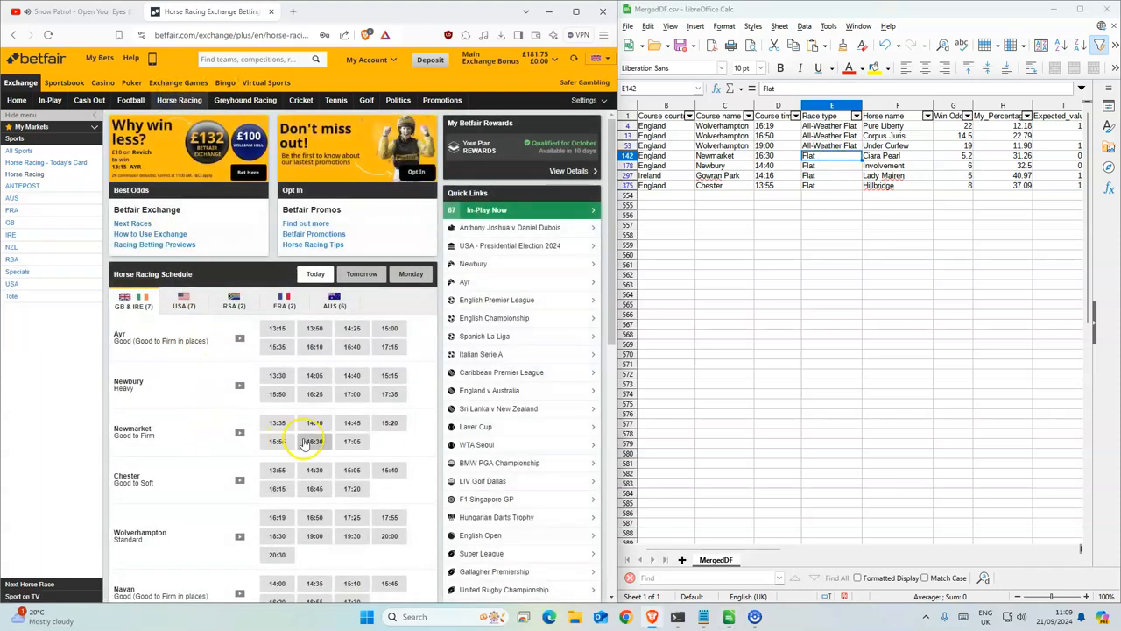
Back Ciara Pearl for £1 in the 16:30 Newmarket market, setting the unmatched bet to take SP in-play
click(312, 441)
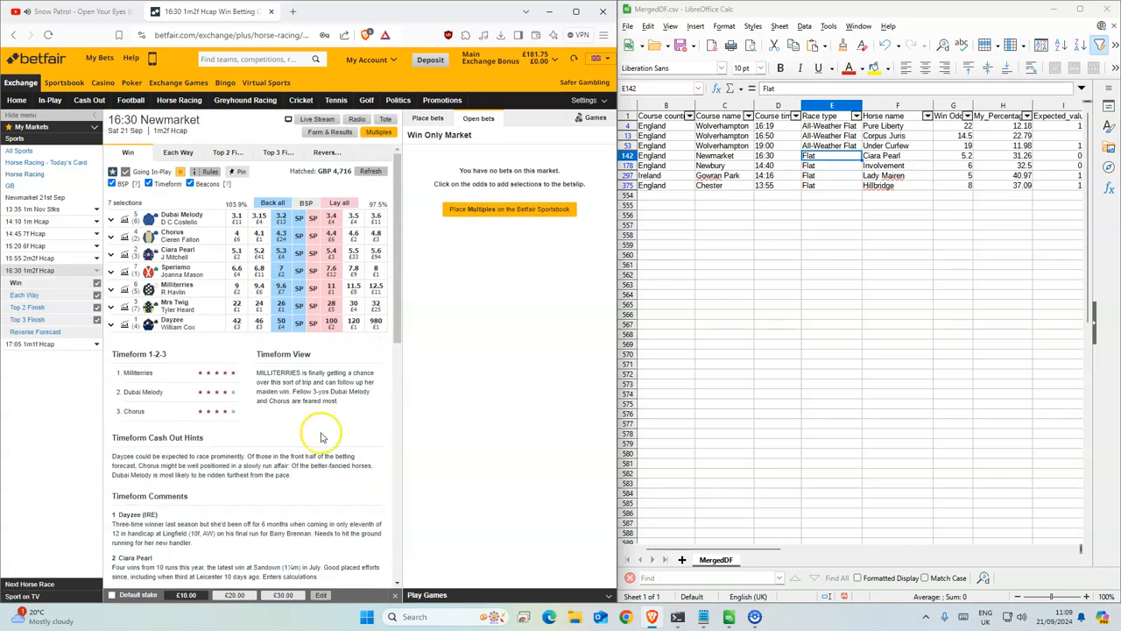
click(280, 253)
text(1)
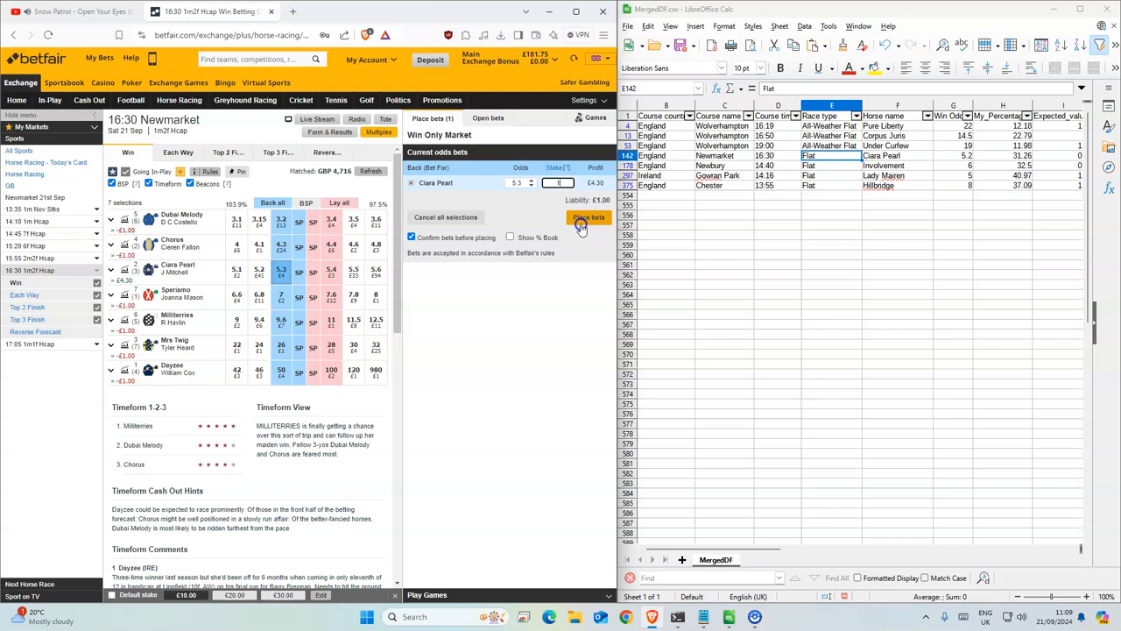
click(589, 217)
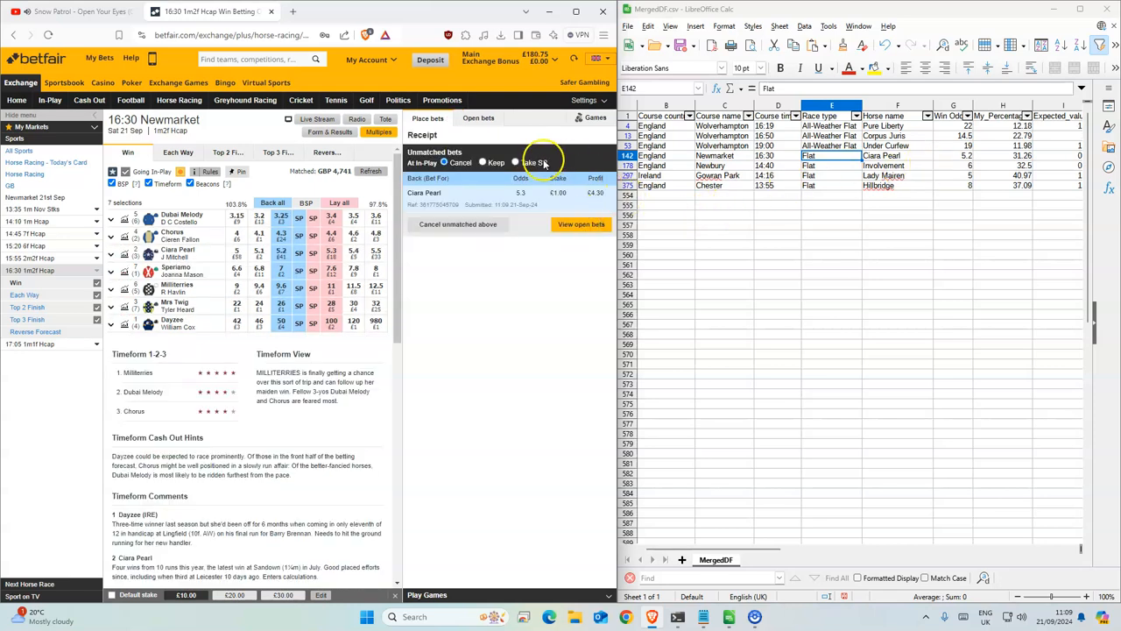
click(515, 163)
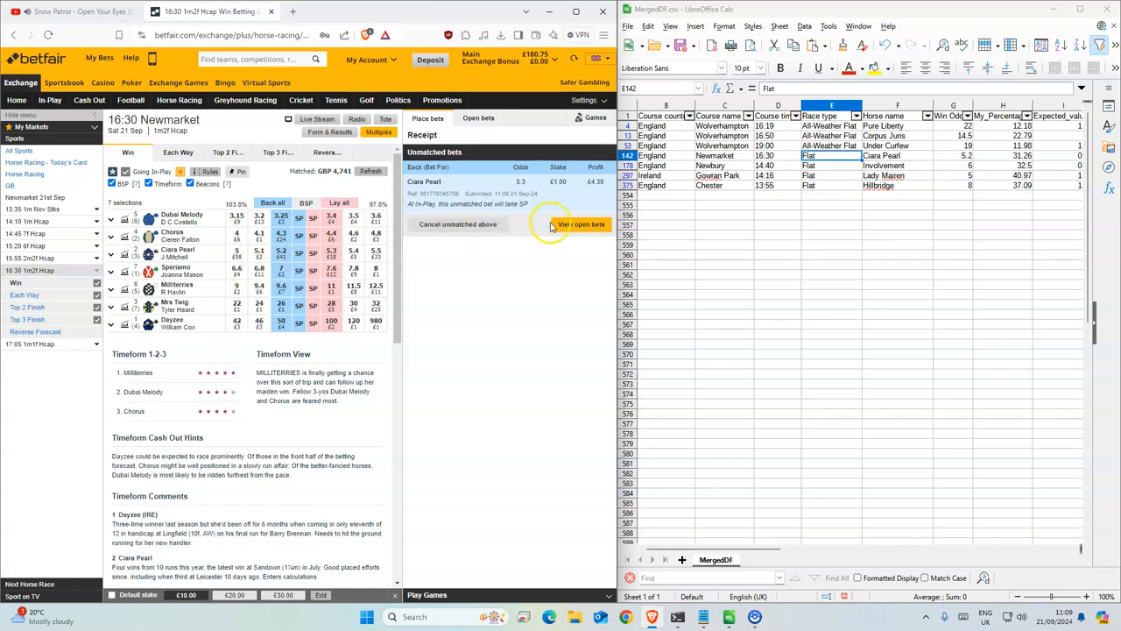
click(831, 165)
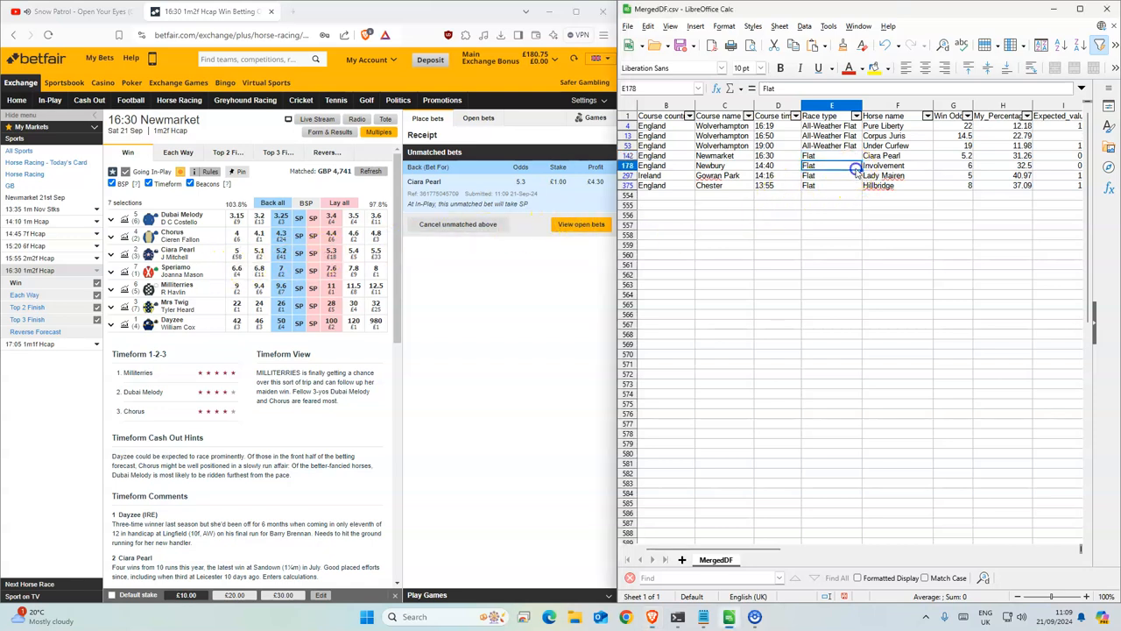
mouse_move(179, 100)
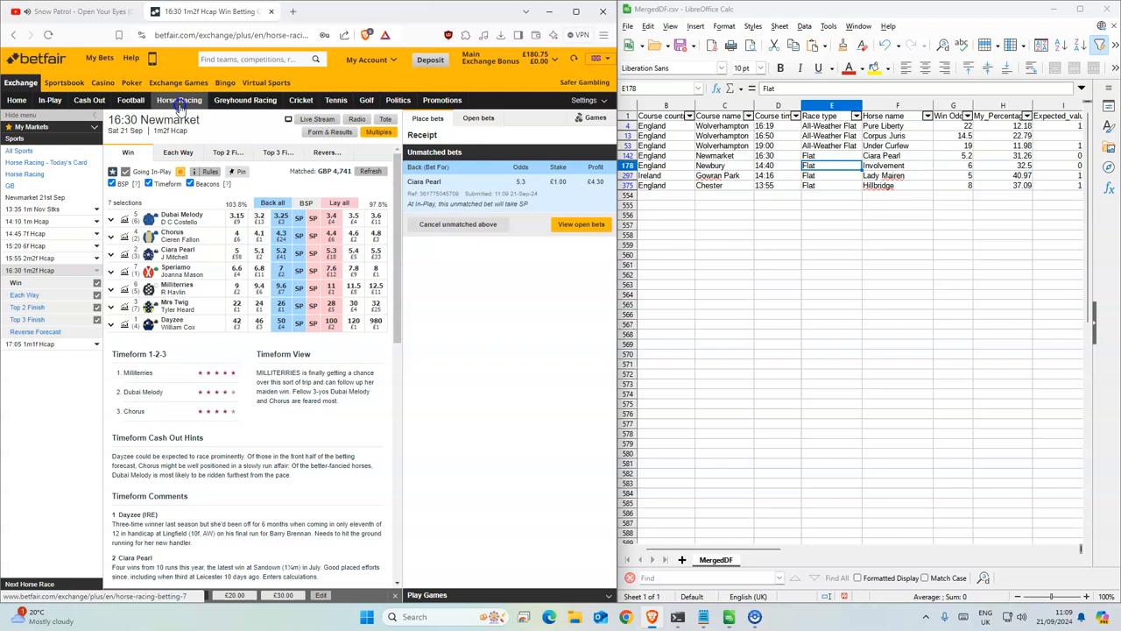
Back Involvement for £1 in the 14:40 Newbury market, confirming and saving Take SP for the unmatched bet
click(179, 98)
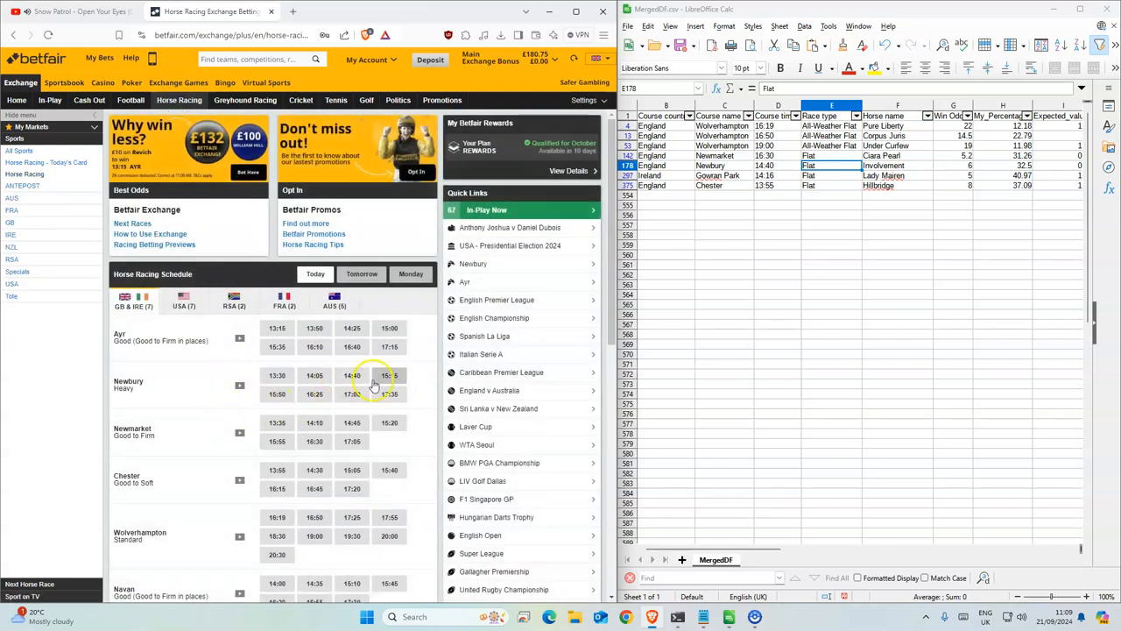
click(354, 375)
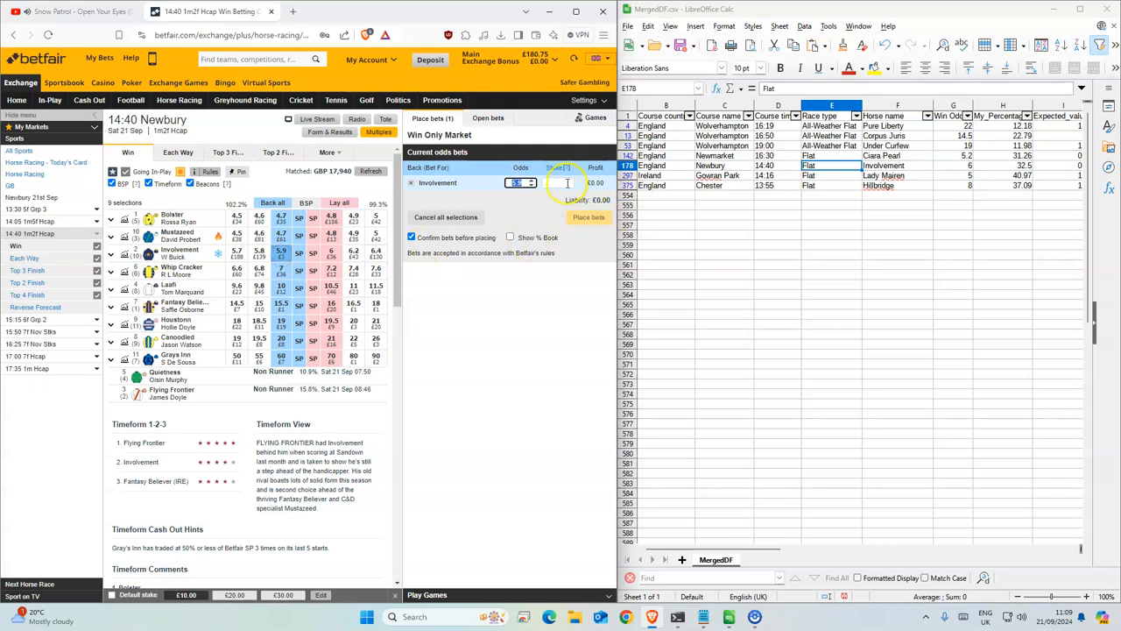
click(588, 217)
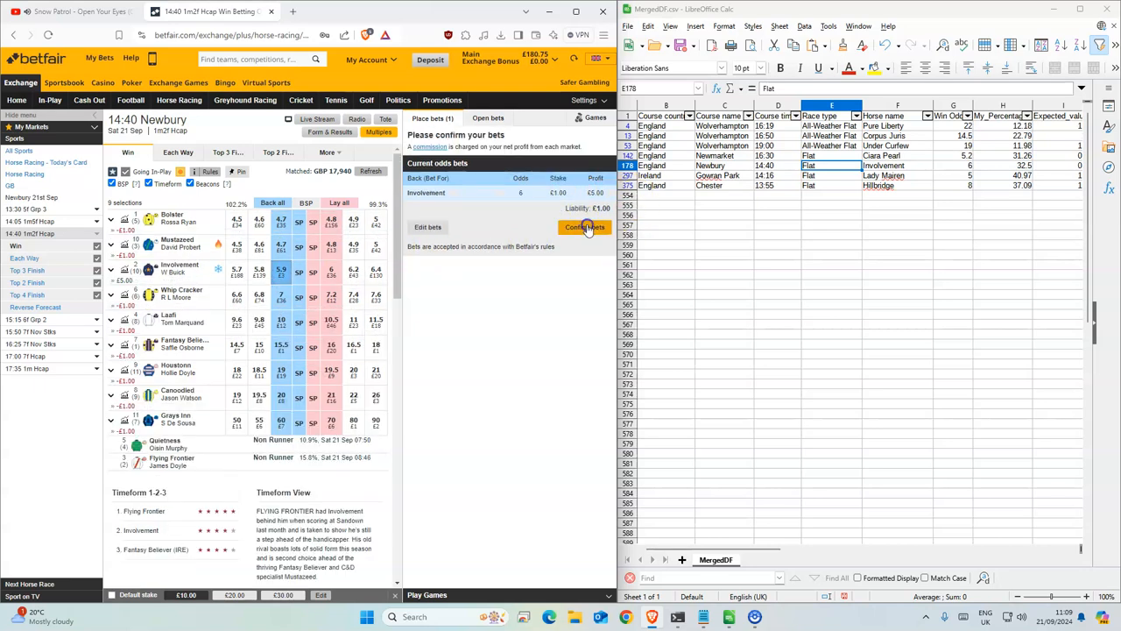
click(585, 228)
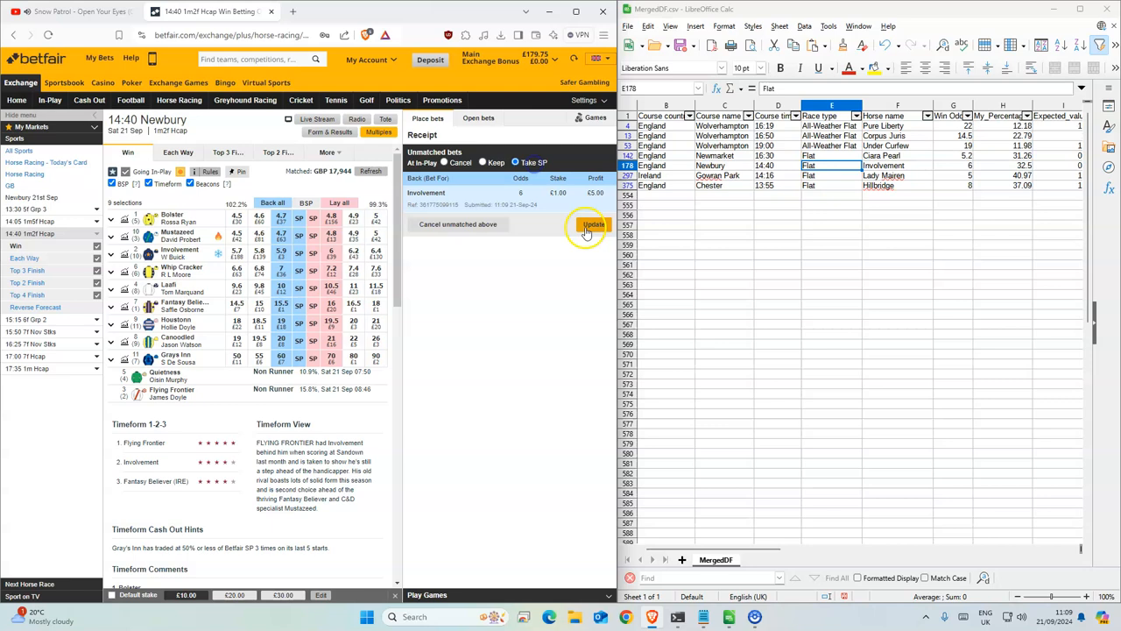
click(594, 225)
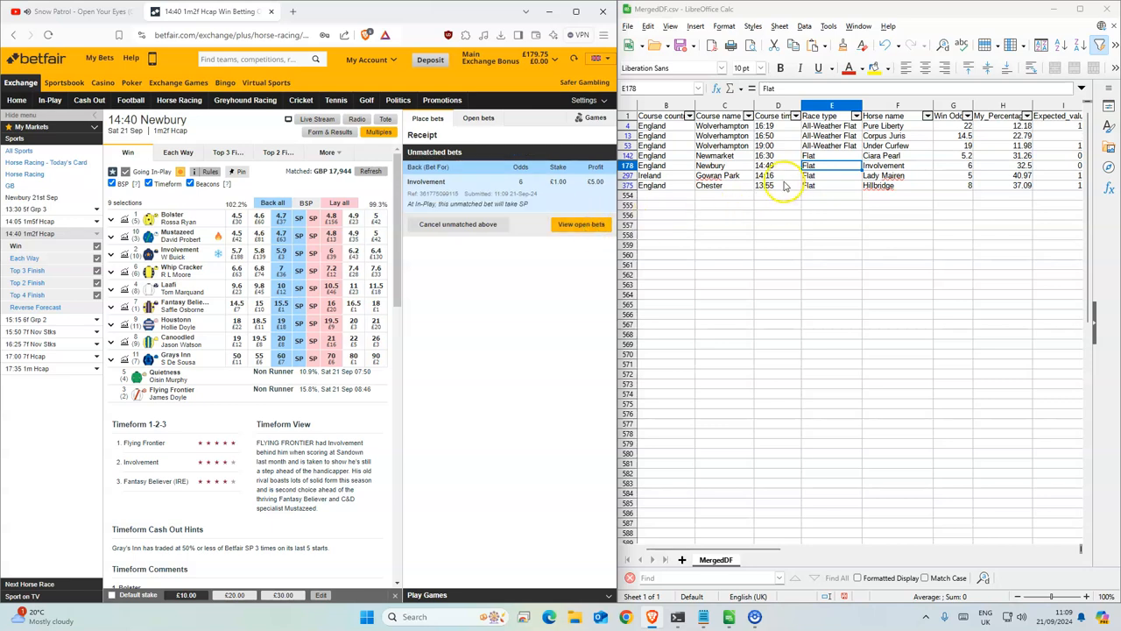
click(778, 175)
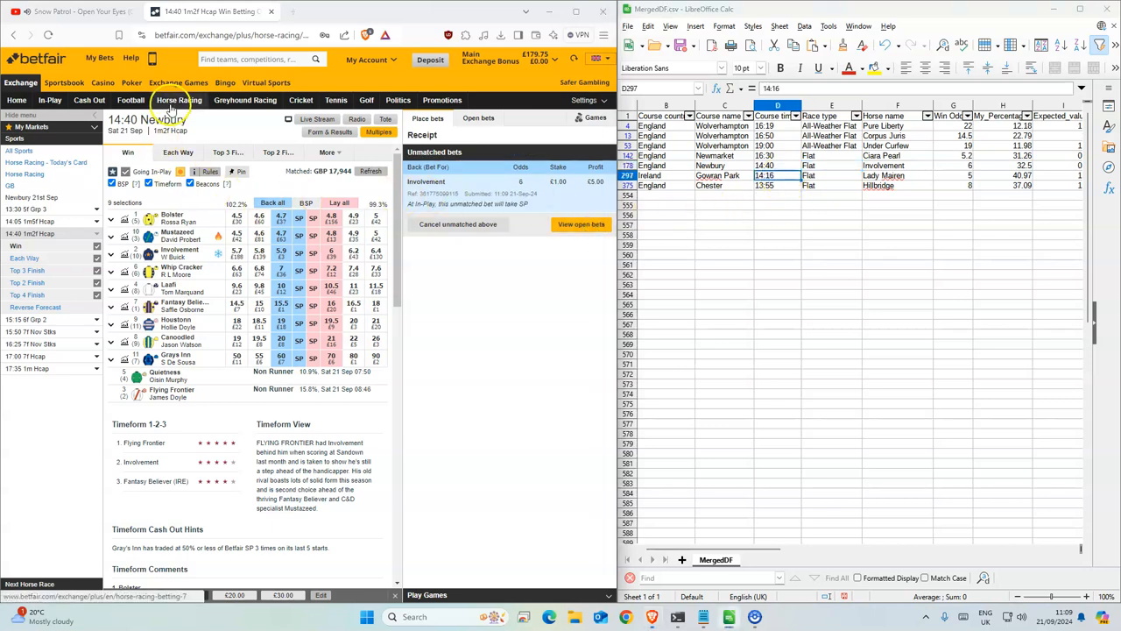
Back Lady Mairen for £1 in the 14:16 Gowran Park market and confirm, leaving it unmatched to take SP
click(179, 100)
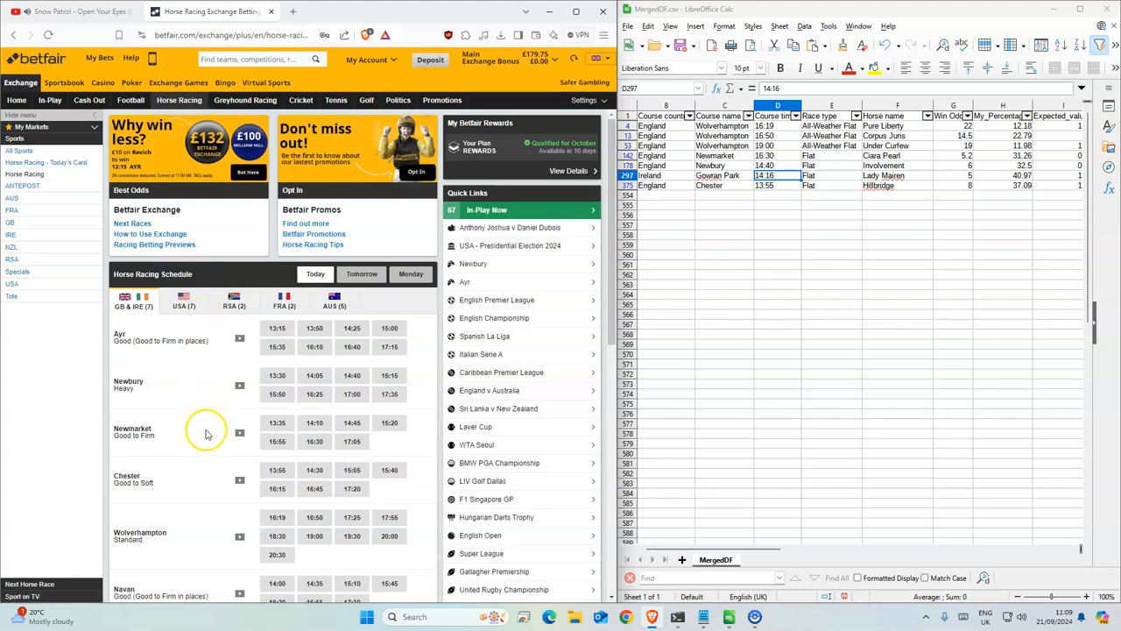
scroll(down, 3)
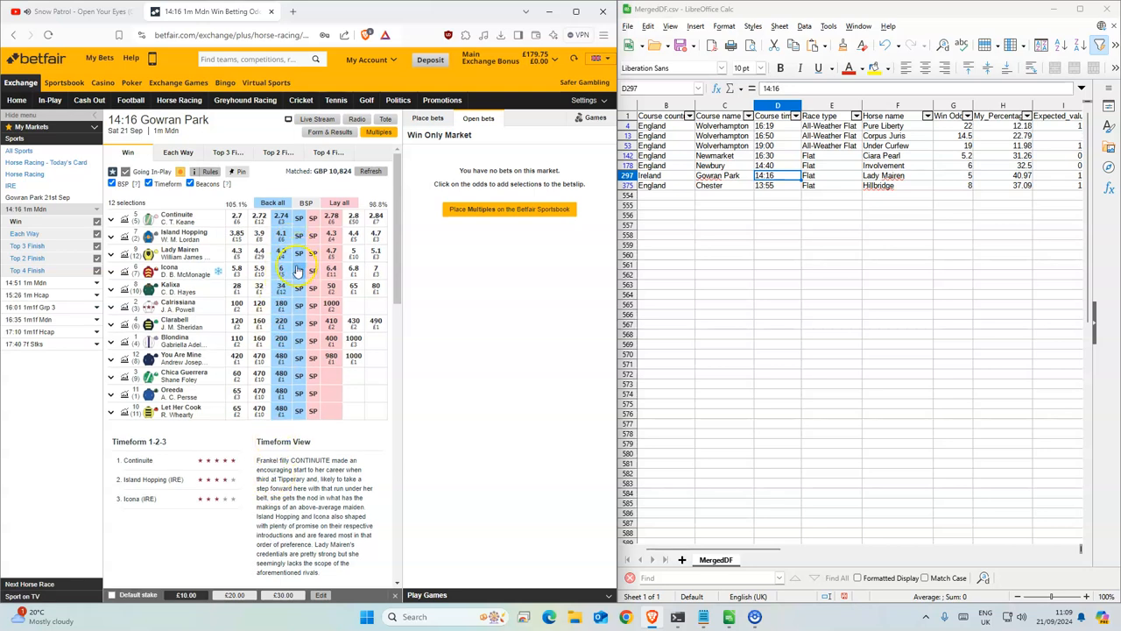
click(280, 253)
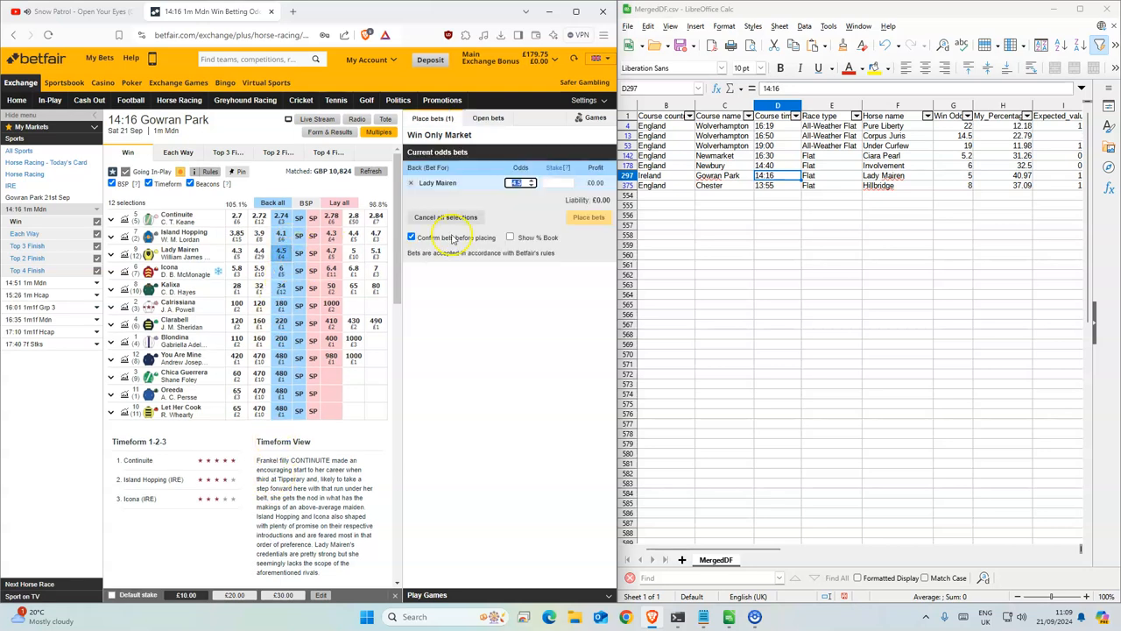
click(588, 217)
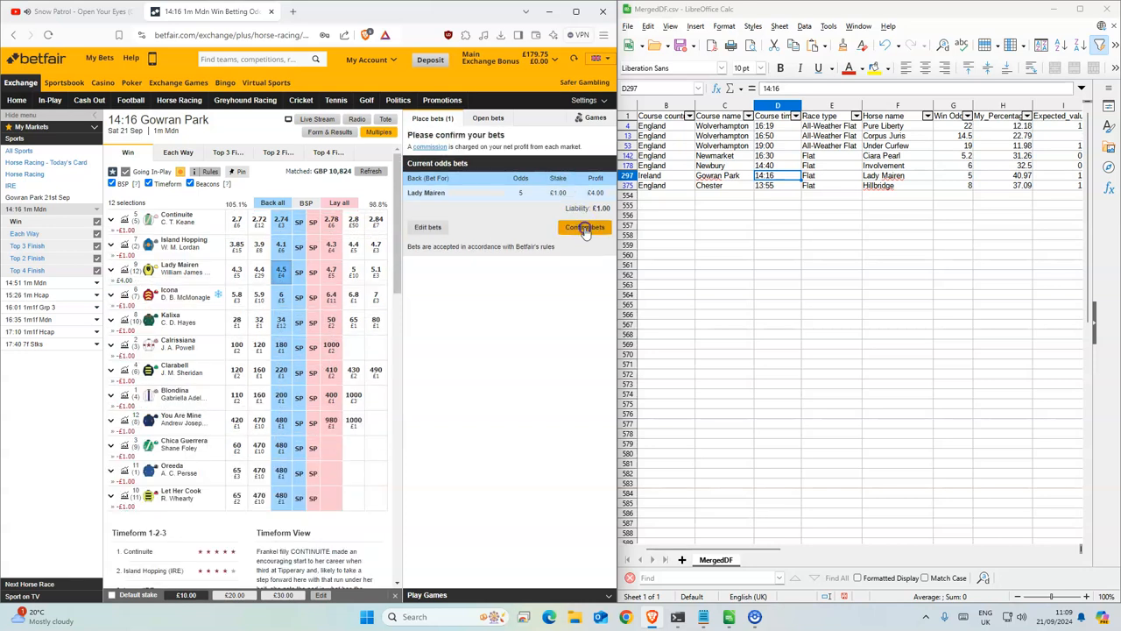
click(585, 227)
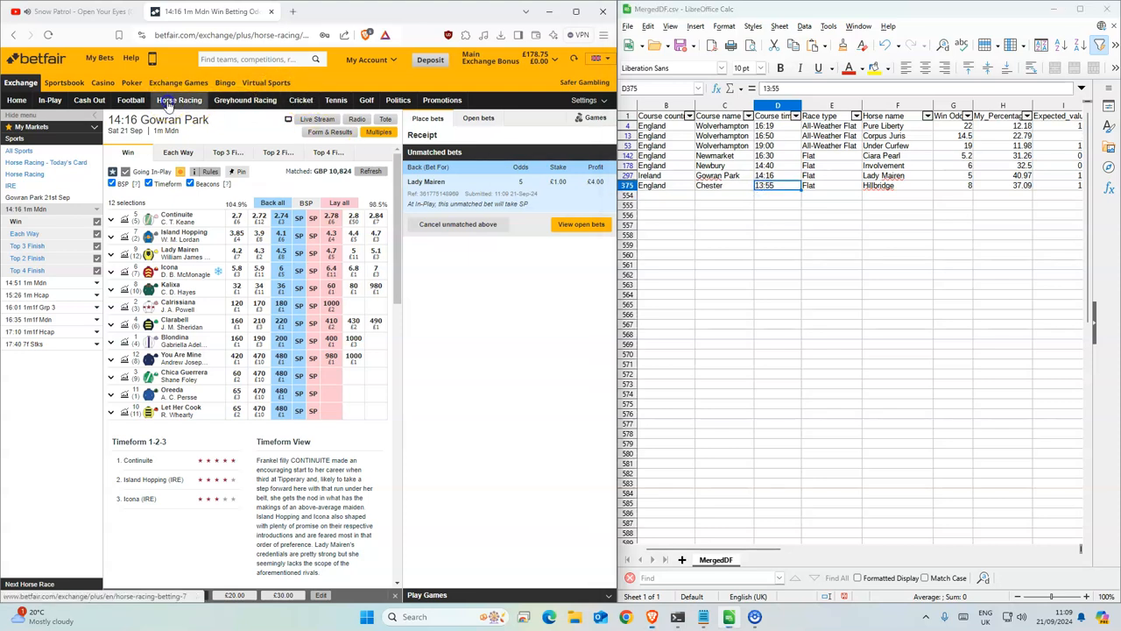
Back Hillbridge for £1 in the 13:55 Chester win market so the bet is matched
click(179, 98)
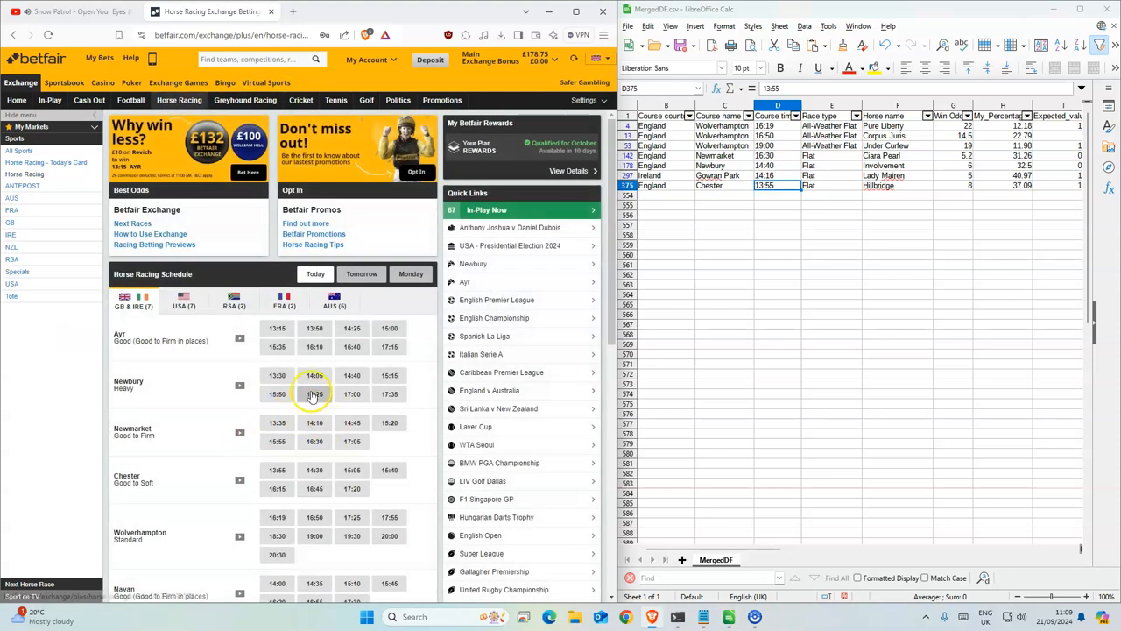
mouse_move(313, 422)
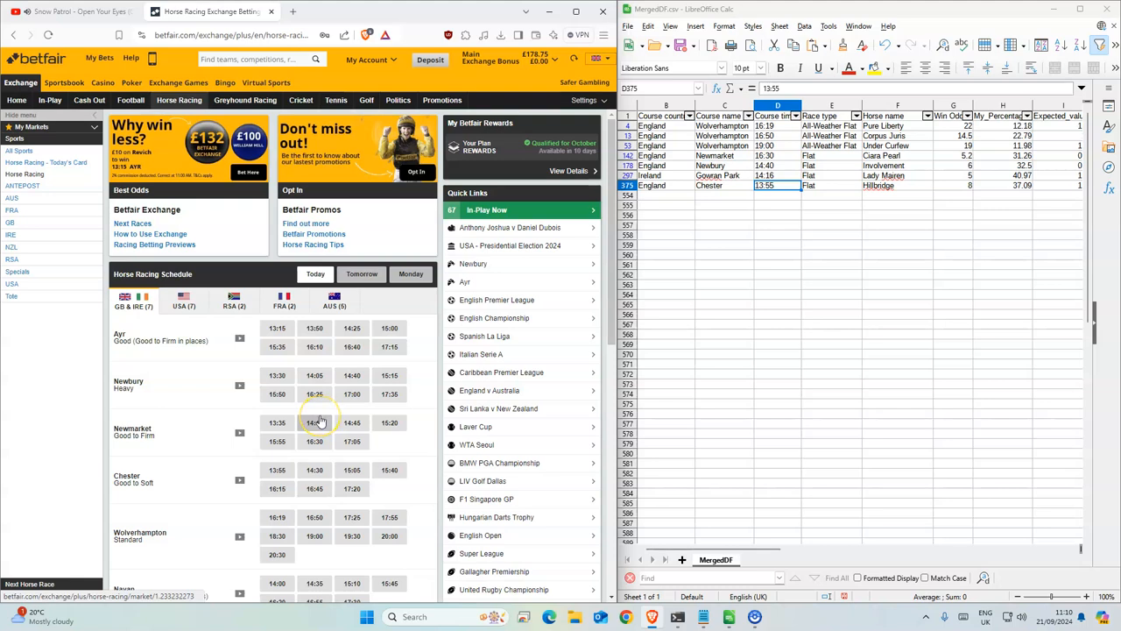
click(277, 469)
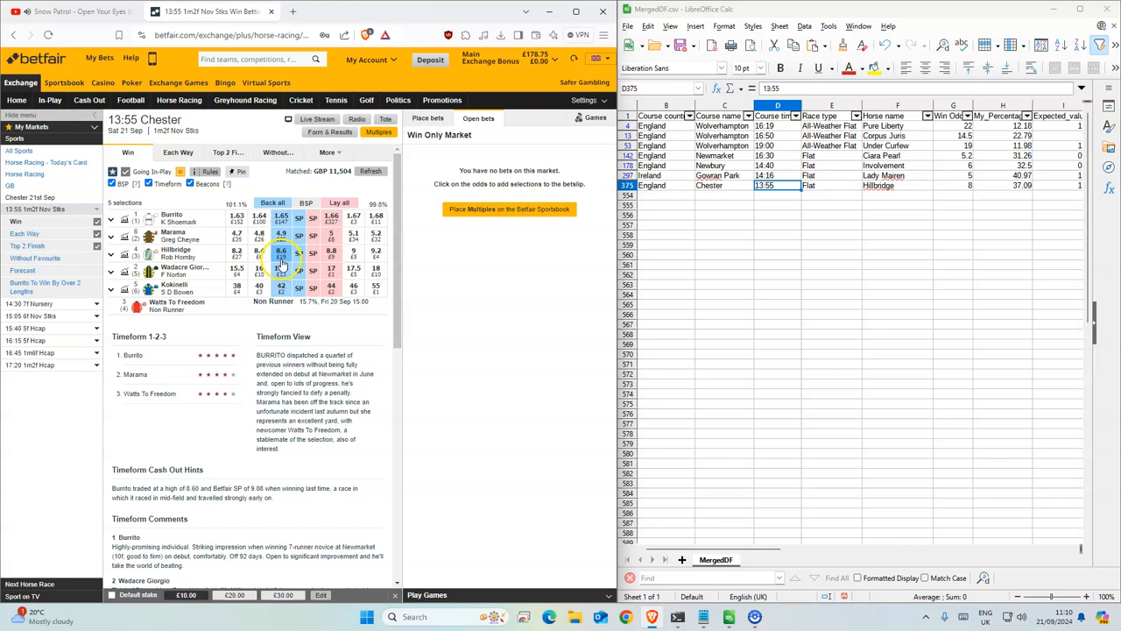
click(280, 253)
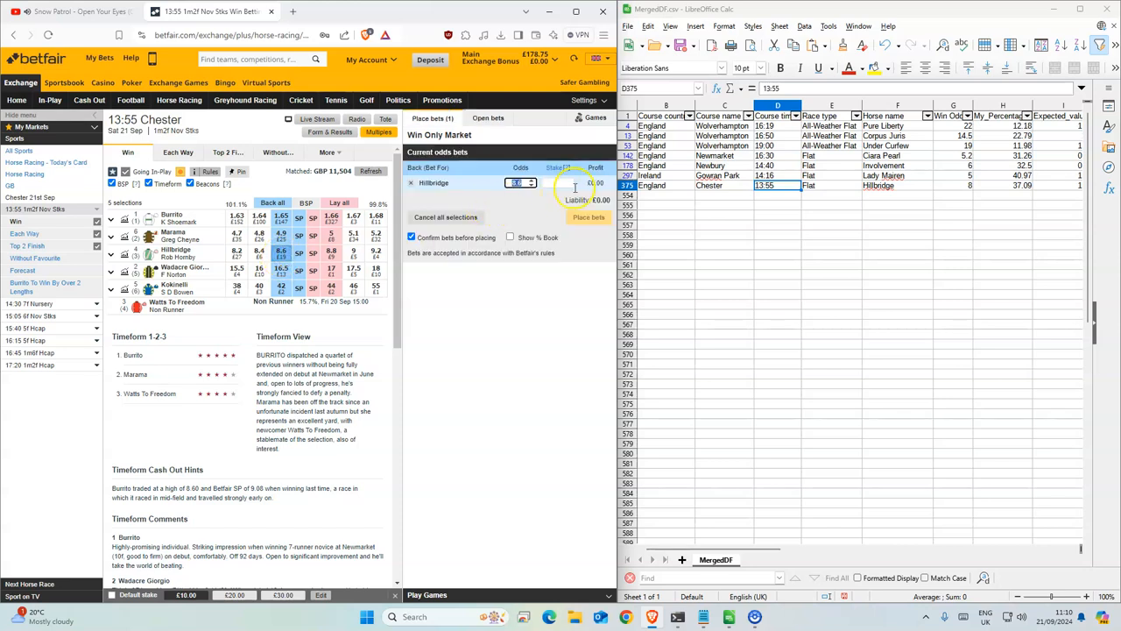
click(589, 217)
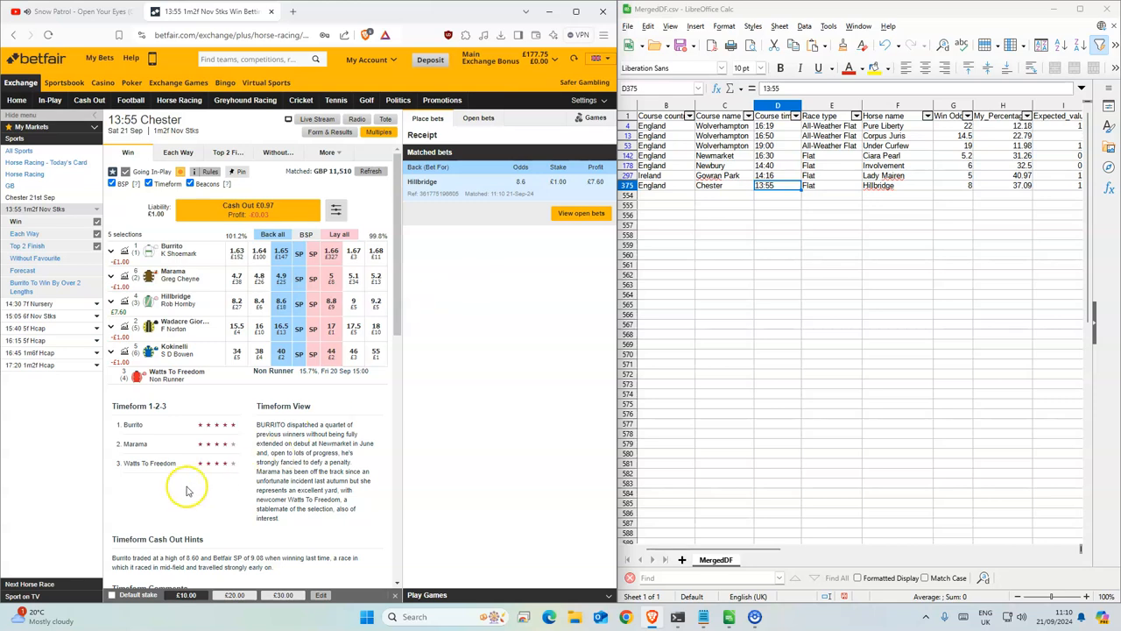
mouse_move(38, 550)
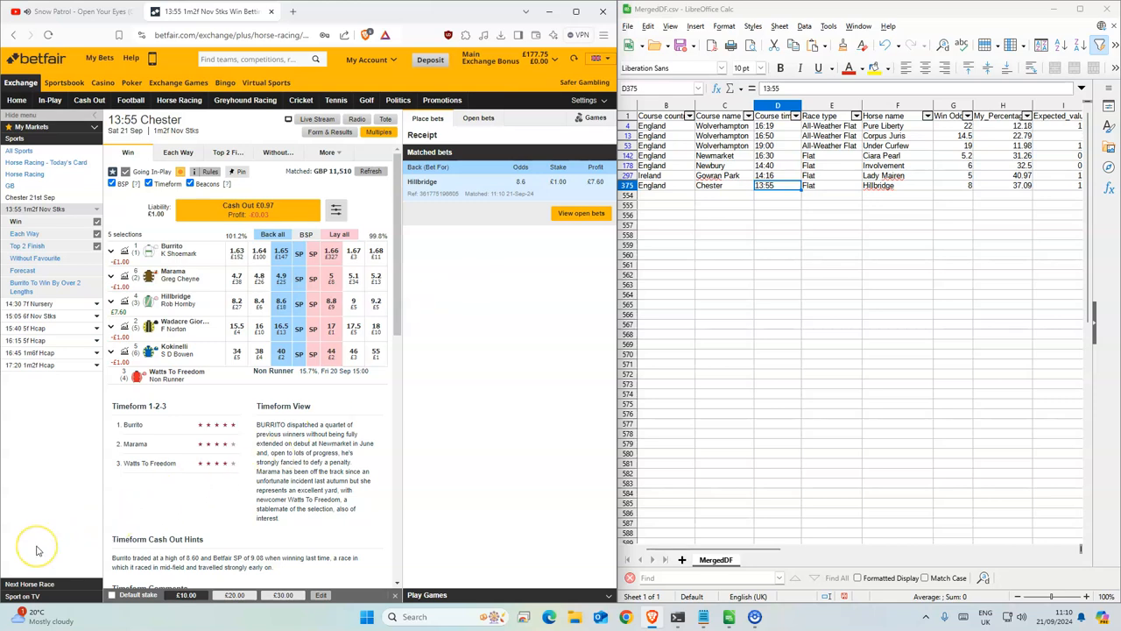